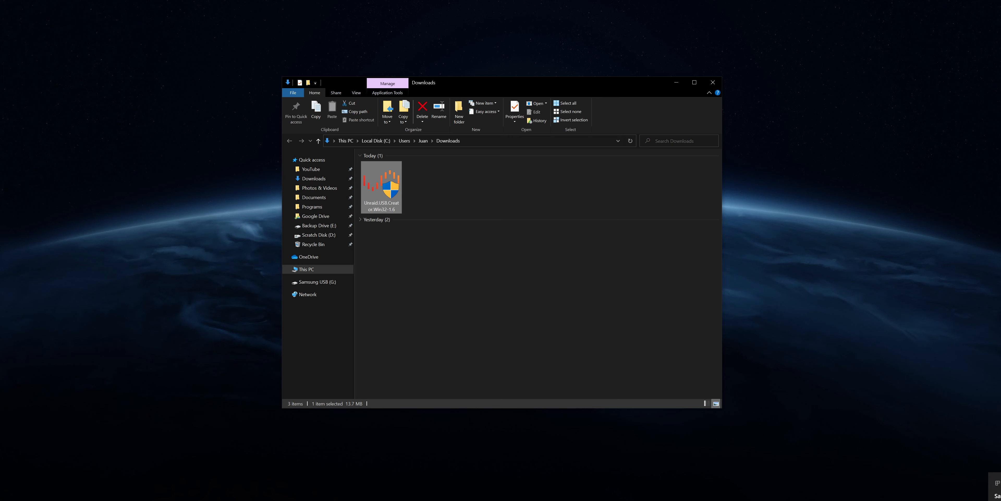
pyautogui.moveTo(408, 187)
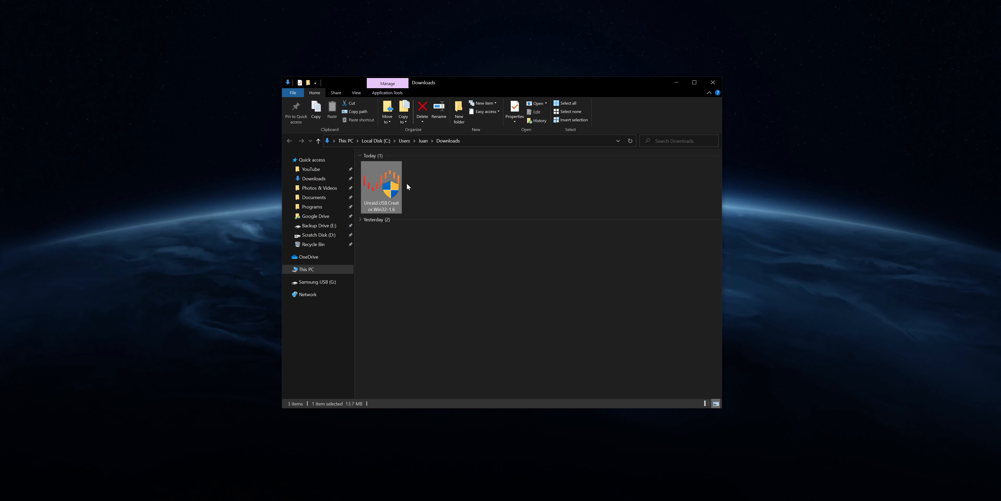
# Step: Launch the downloaded Unraid USB Creator executable from the Downloads folder
pyautogui.doubleClick(380, 185)
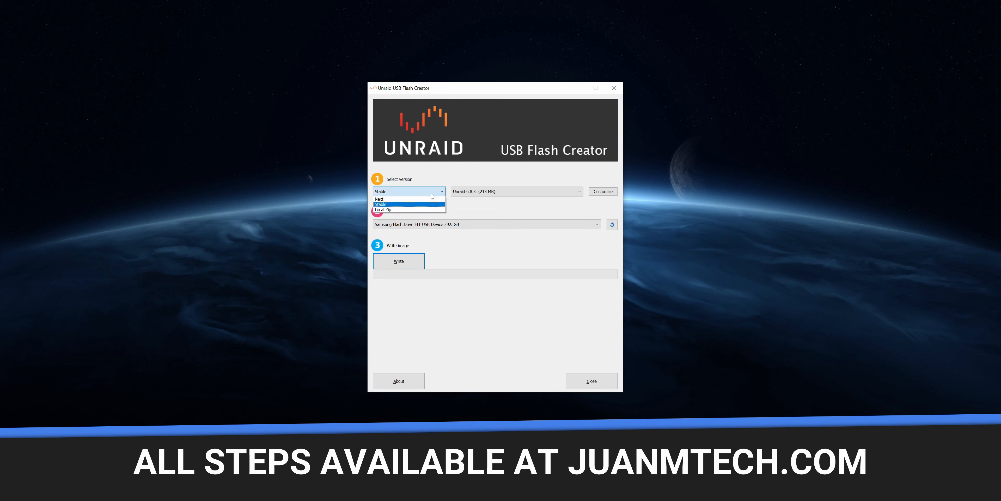
# Step: Choose Stable Unraid 6.8.3 and customize the server name to TheArk, keeping DHCP
pyautogui.click(409, 204)
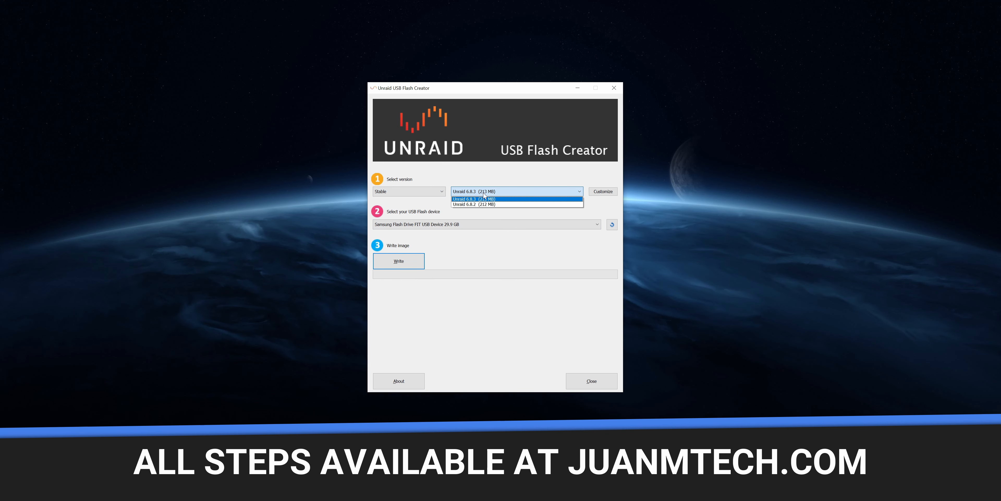
pyautogui.click(515, 191)
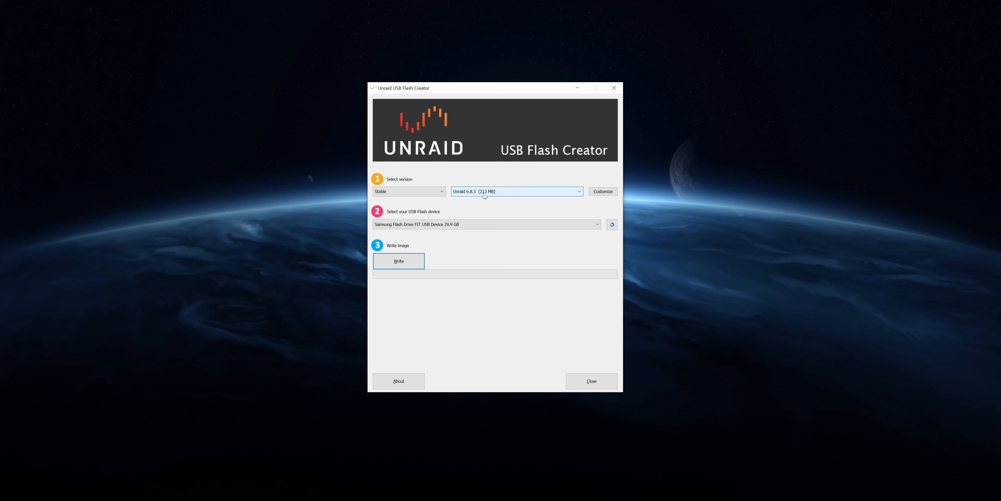
pyautogui.click(601, 191)
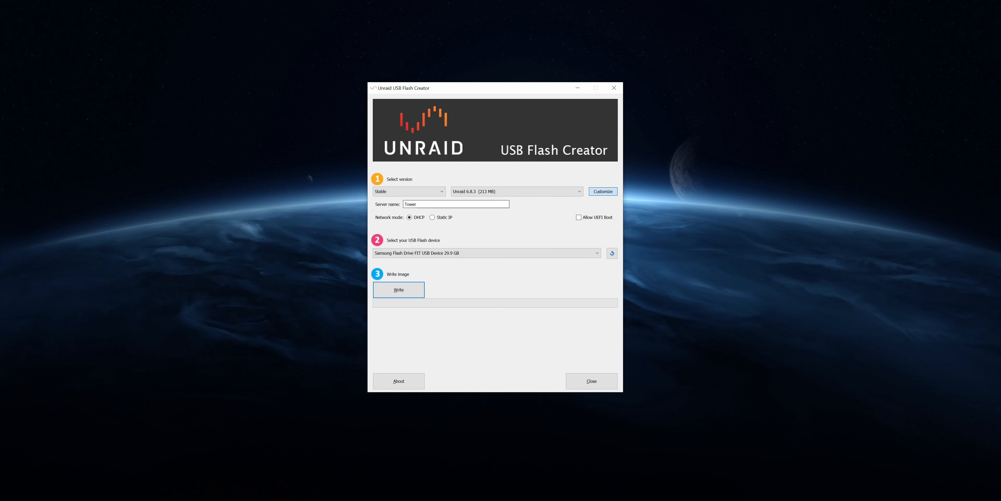
pyautogui.write('TheArk')
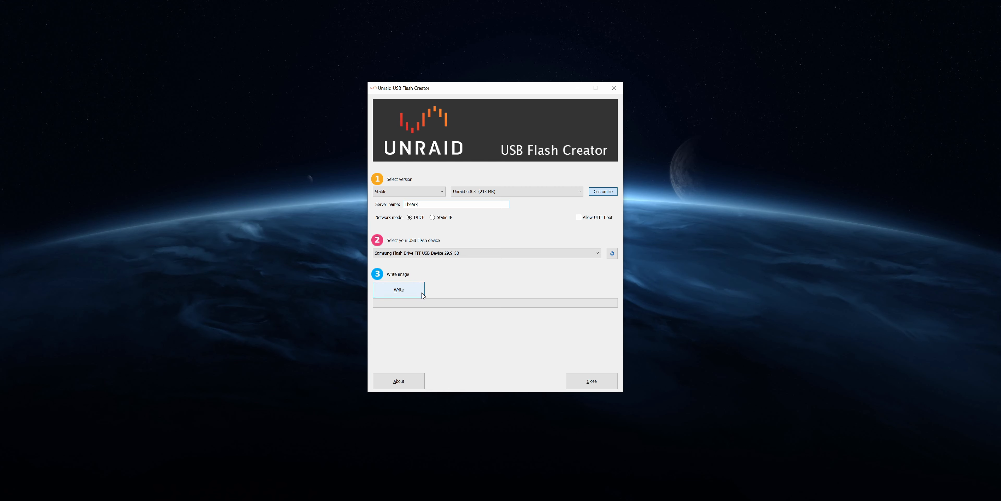
# Step: Write the Unraid image to the Samsung flash drive, confirming Erase and Write
pyautogui.click(398, 290)
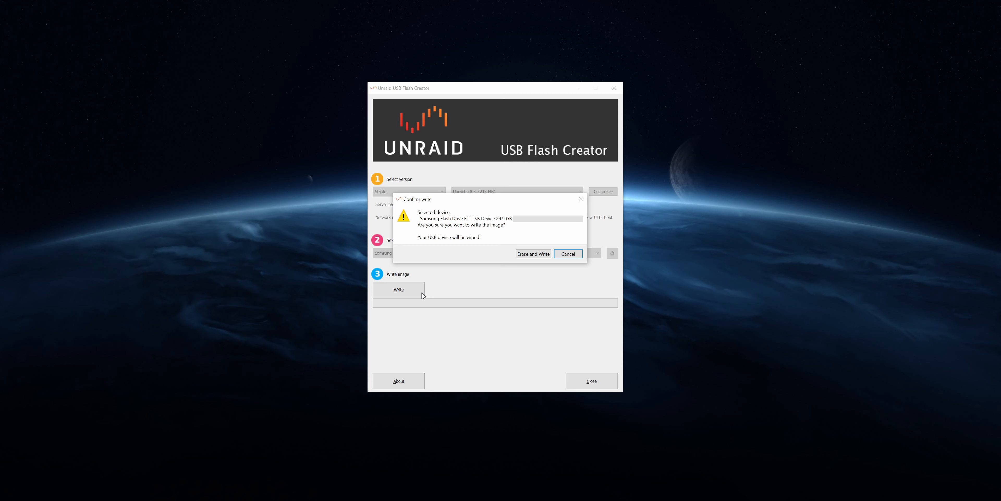
pyautogui.moveTo(533, 254)
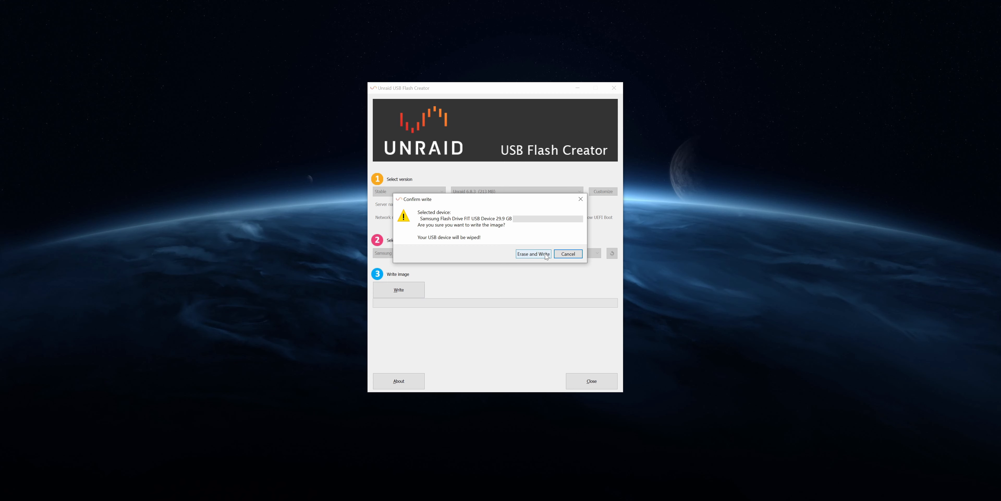
pyautogui.click(533, 254)
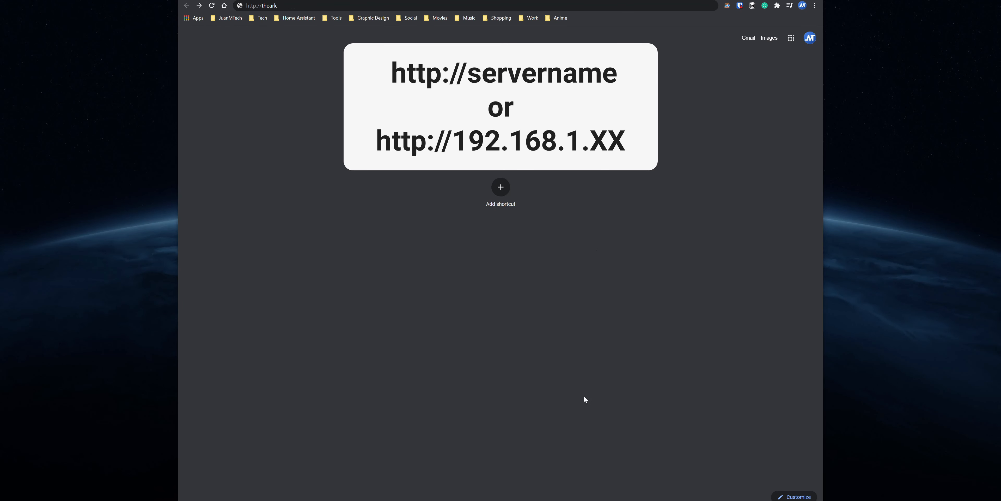
pyautogui.click(262, 5)
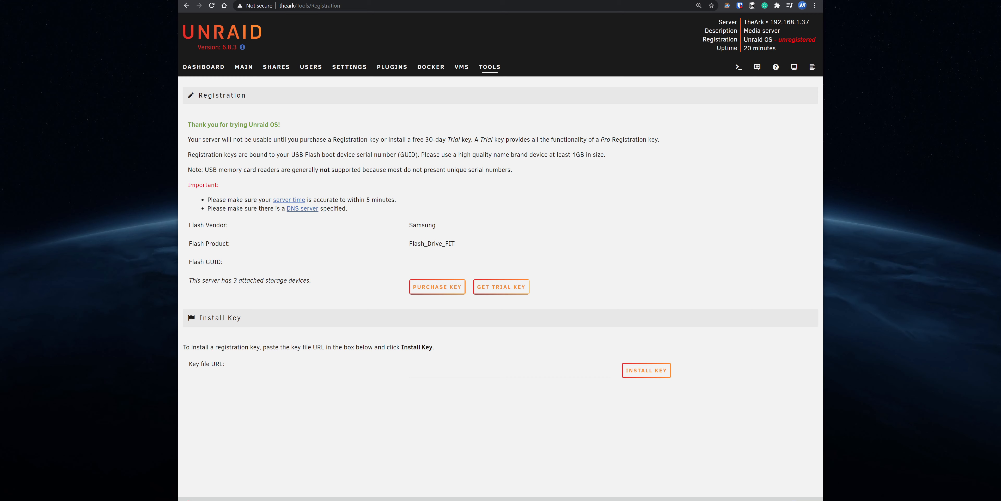
pyautogui.moveTo(549, 431)
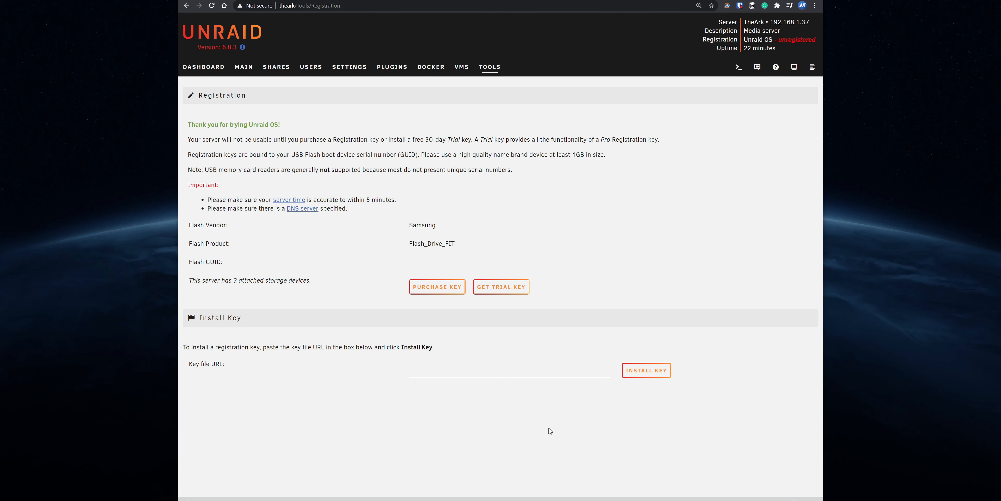
pyautogui.moveTo(437, 286)
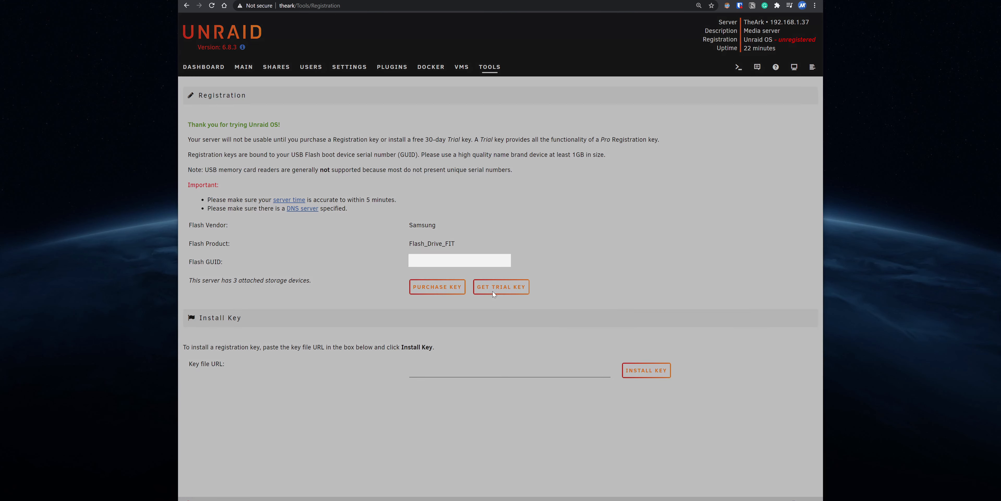
# Step: Register the server with a free 30-day trial key, agreeing to the terms
pyautogui.click(501, 286)
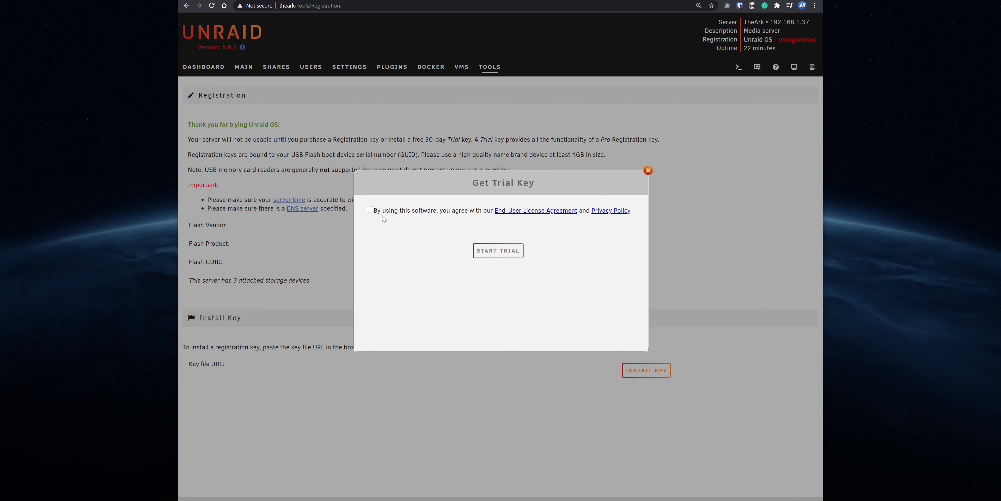
pyautogui.click(498, 250)
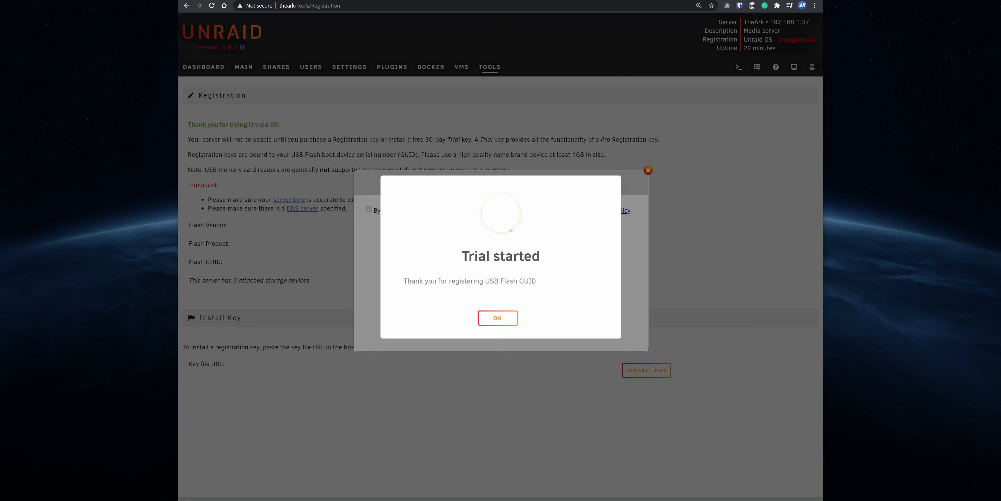
pyautogui.click(497, 317)
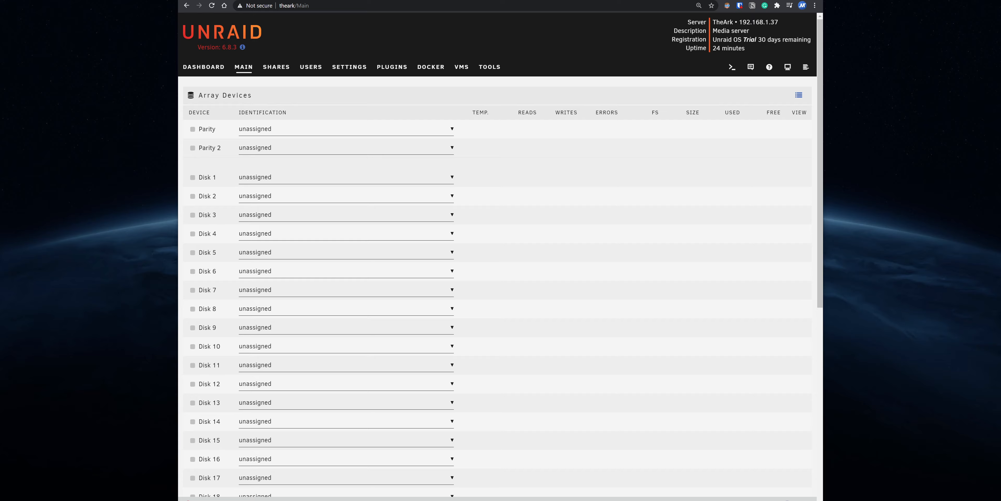
pyautogui.moveTo(451, 137)
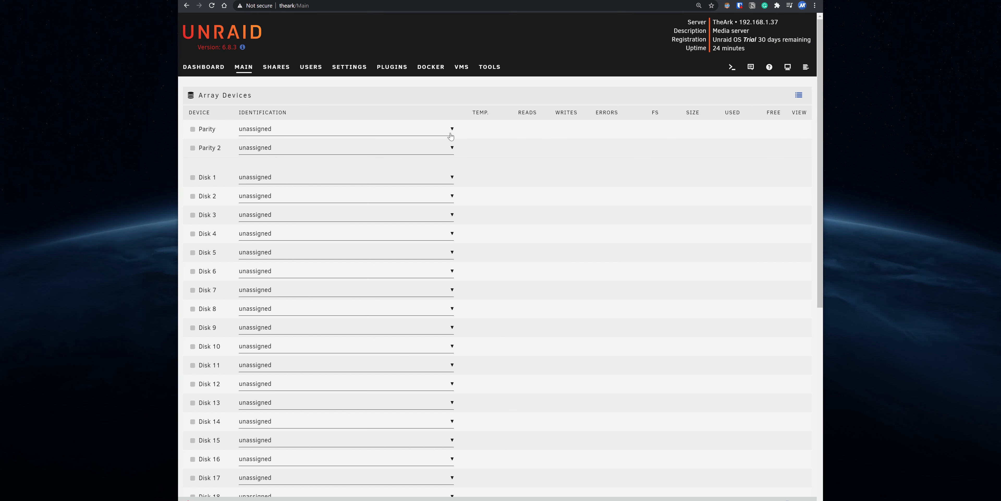
# Step: Assign the ZDH91LRX 4 TB drive as parity and the ZDH91P0B drive as Disk 1
pyautogui.click(345, 129)
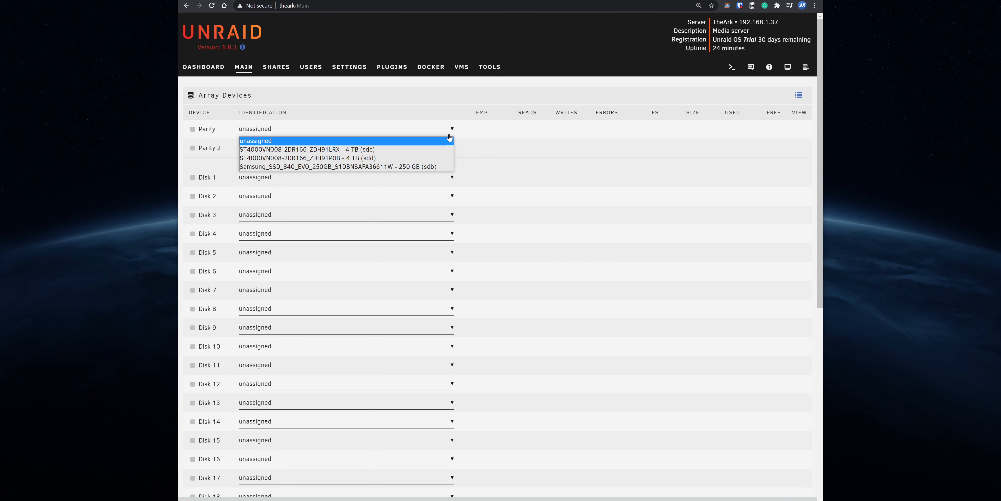
pyautogui.click(307, 149)
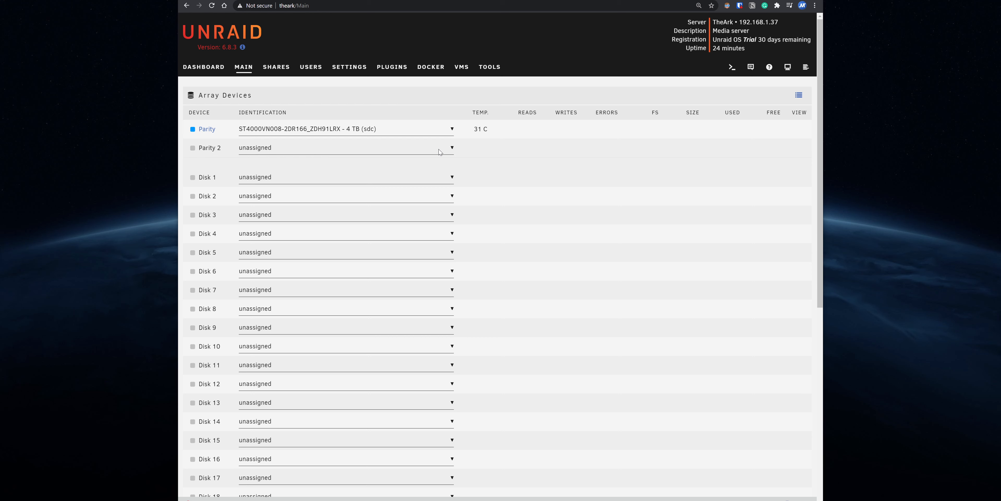
pyautogui.moveTo(434, 181)
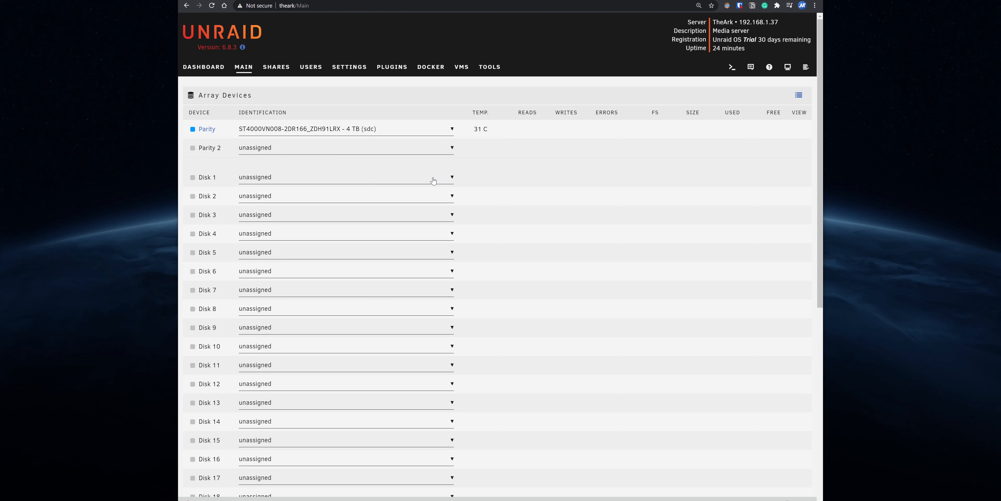
pyautogui.click(345, 177)
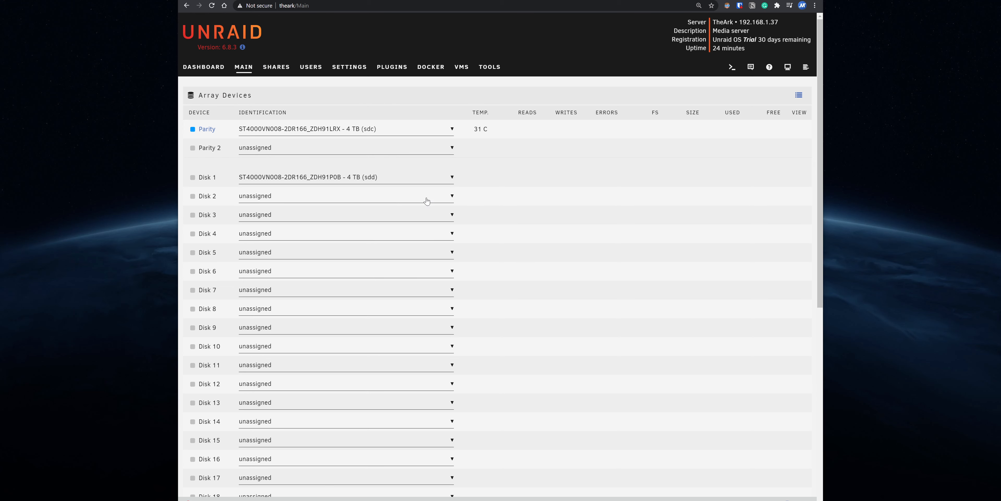
pyautogui.scroll(-3)
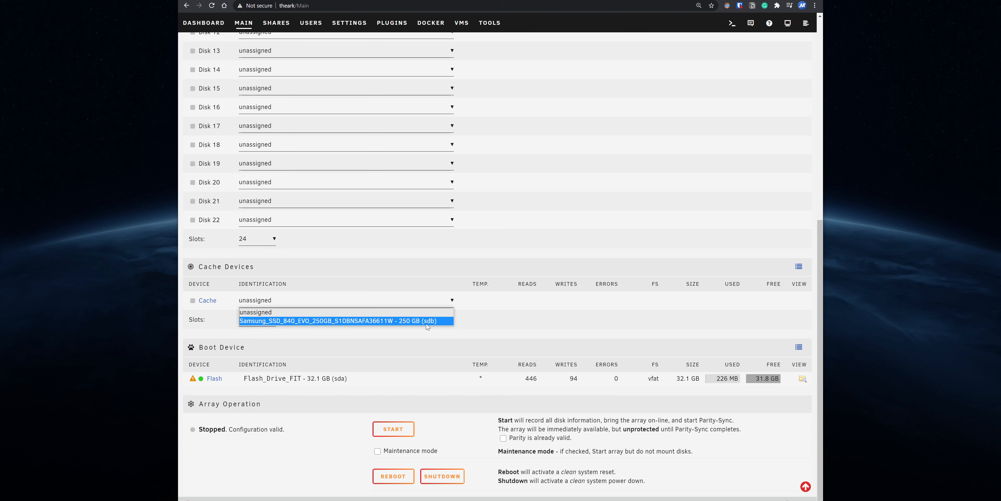
# Step: Assign the Samsung 250 GB SSD as cache and start the array
pyautogui.click(347, 321)
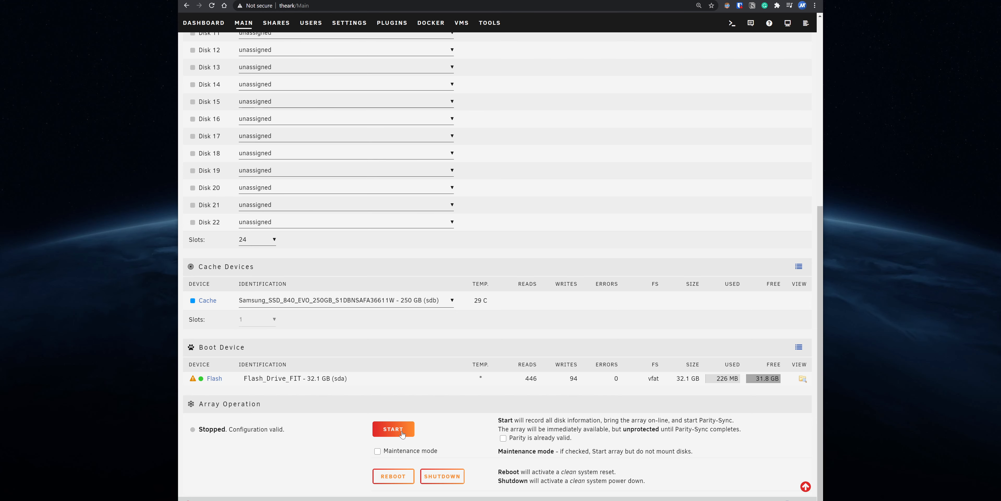
pyautogui.click(393, 429)
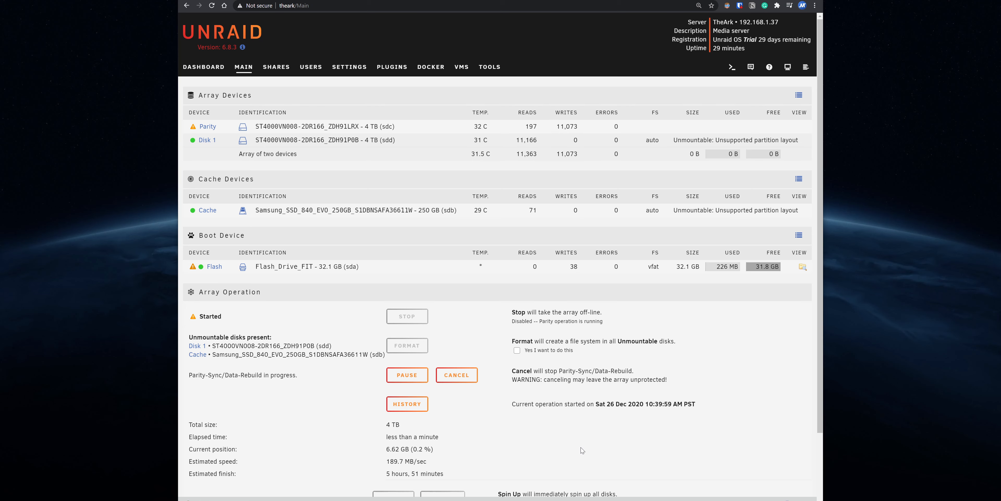
# Step: Format the unmountable Disk 1 and cache drive, acknowledging the warning
pyautogui.scroll(-3)
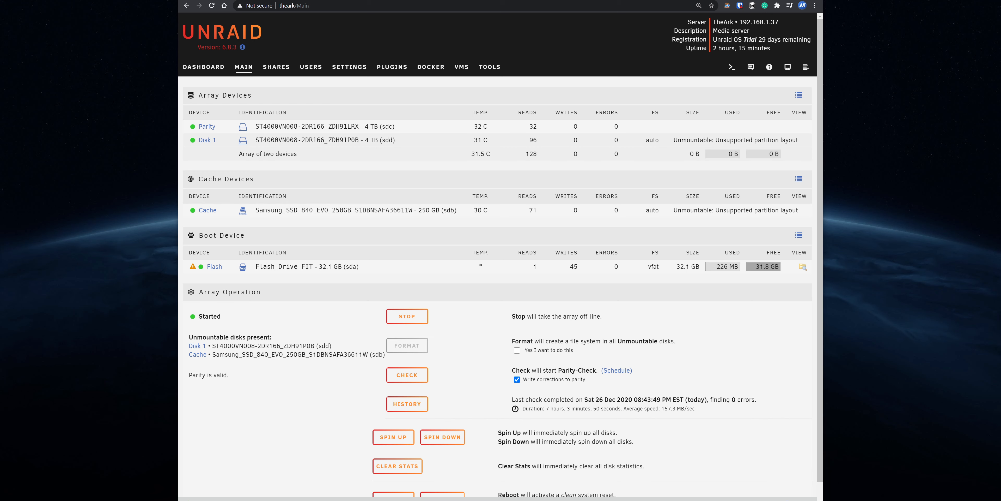
pyautogui.moveTo(482, 482)
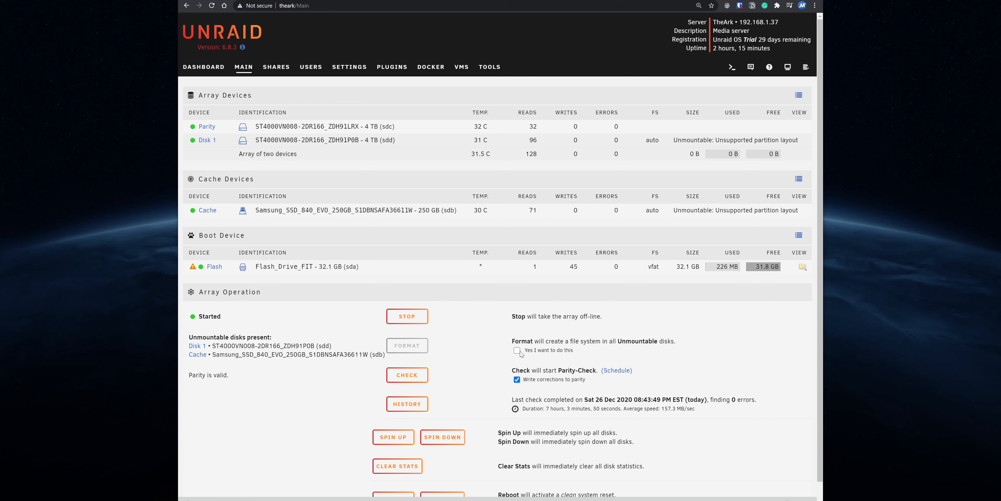
pyautogui.click(517, 350)
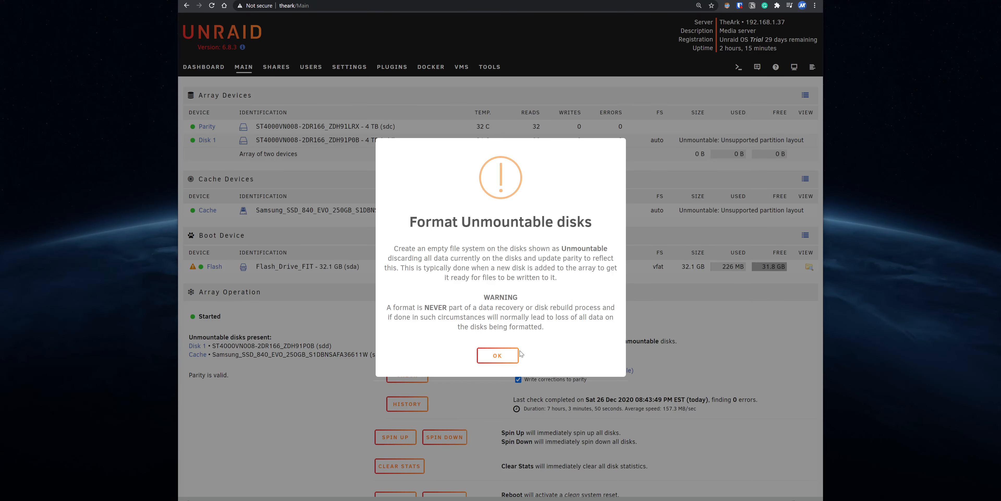
pyautogui.click(498, 355)
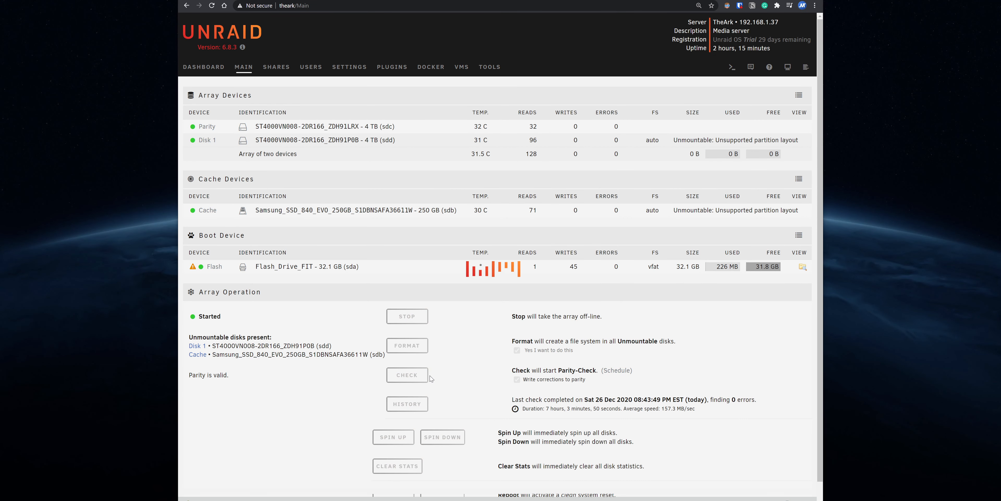
pyautogui.click(407, 345)
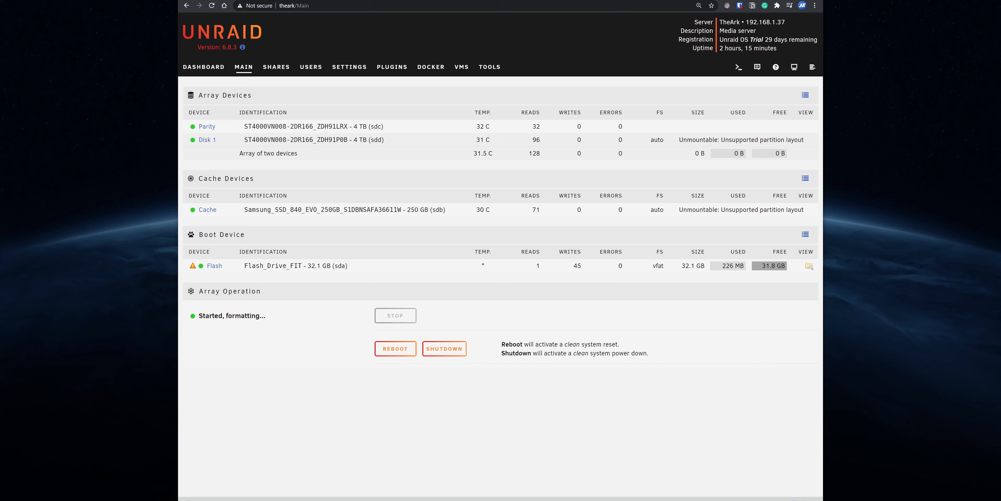
pyautogui.click(310, 66)
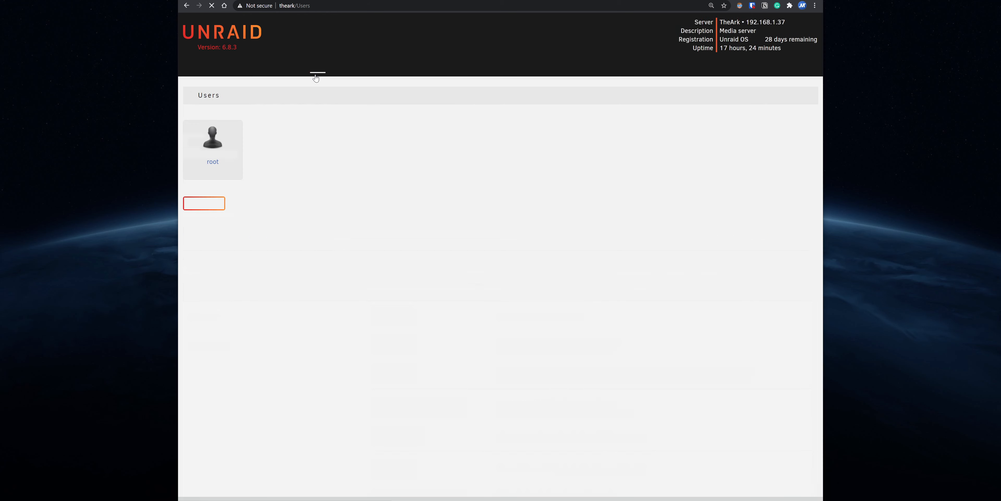
# Step: Set a new password on the root account and log back in as root
pyautogui.click(213, 148)
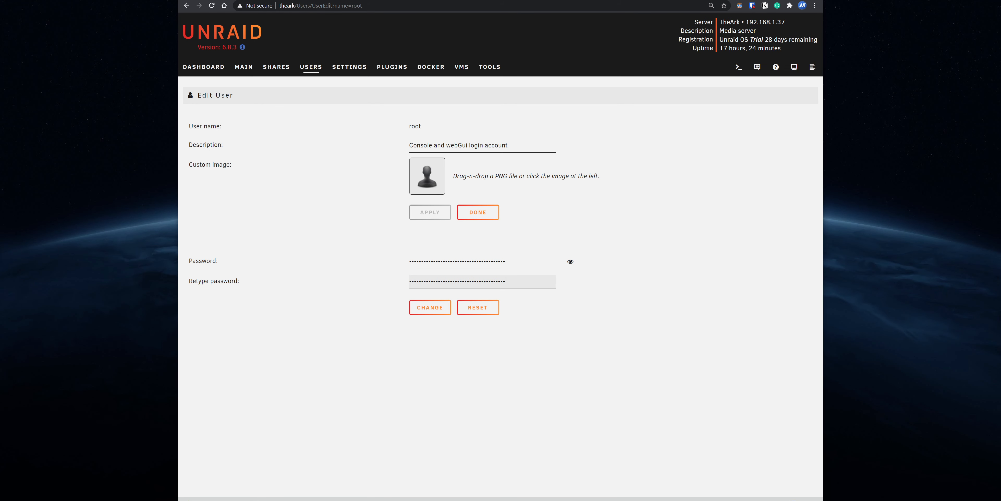
pyautogui.click(430, 307)
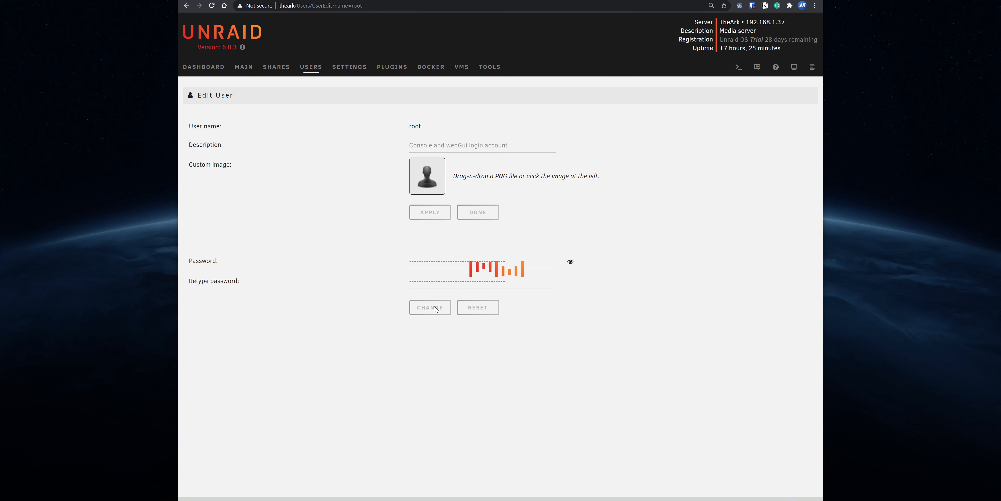
pyautogui.click(430, 308)
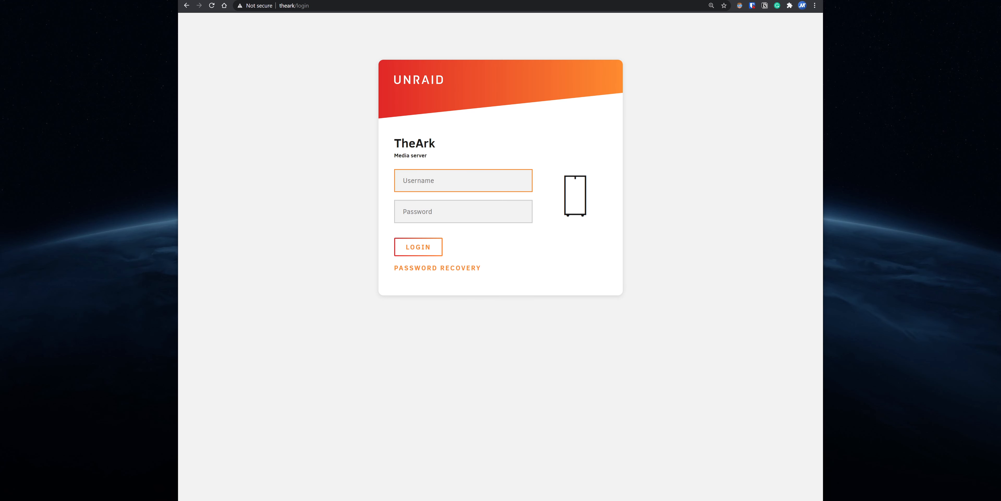
pyautogui.write('password')
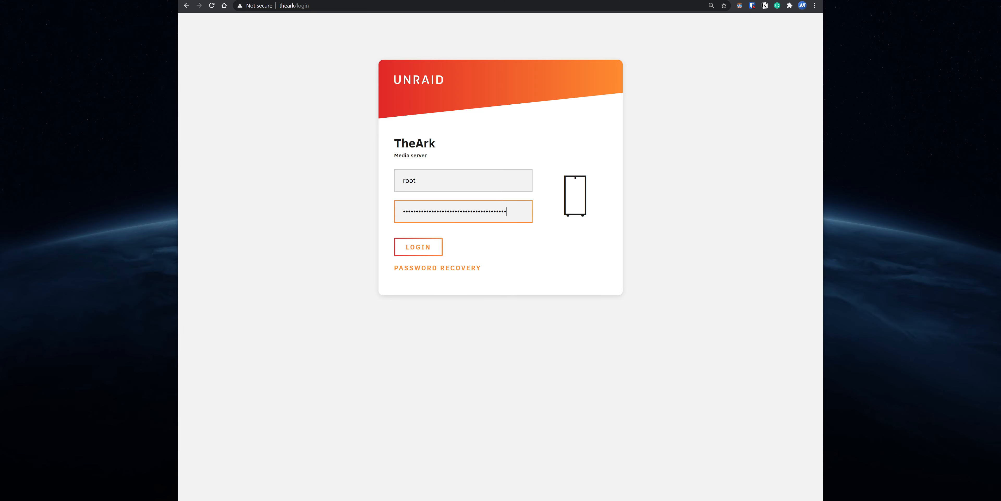
pyautogui.click(418, 247)
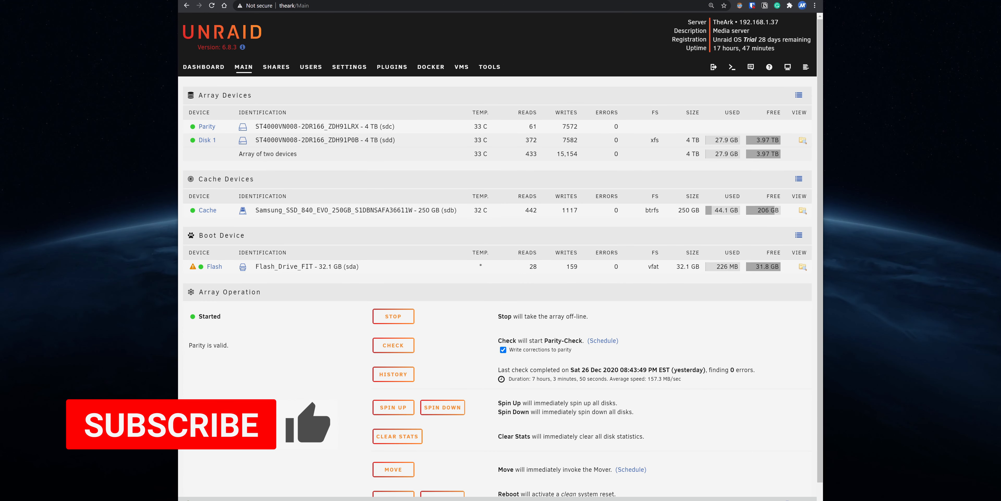
pyautogui.moveTo(191, 266)
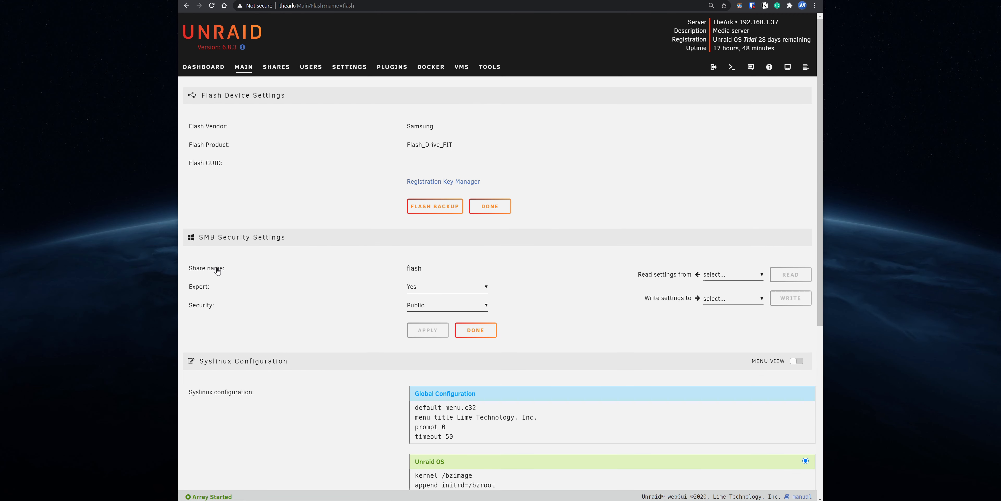
pyautogui.moveTo(440, 287)
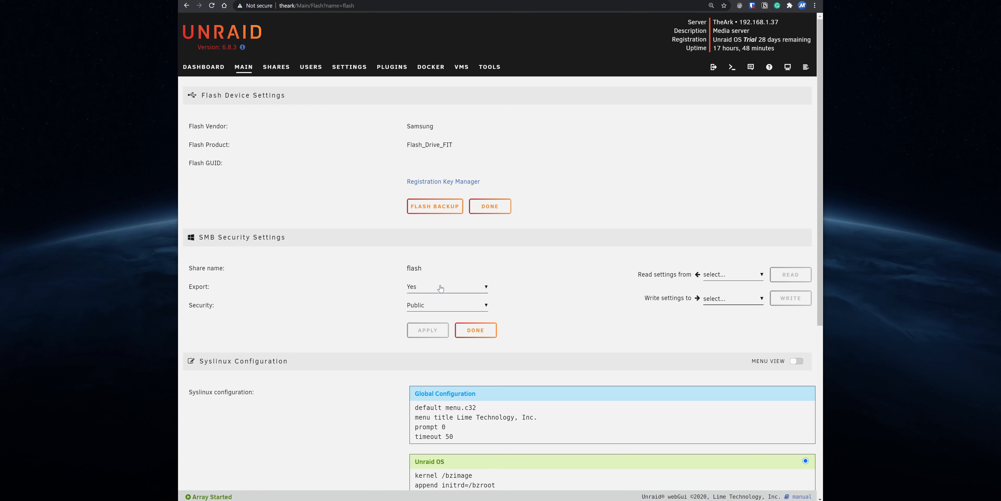
# Step: Set the flash share's SMB Export to No and its Security to Private
pyautogui.click(447, 286)
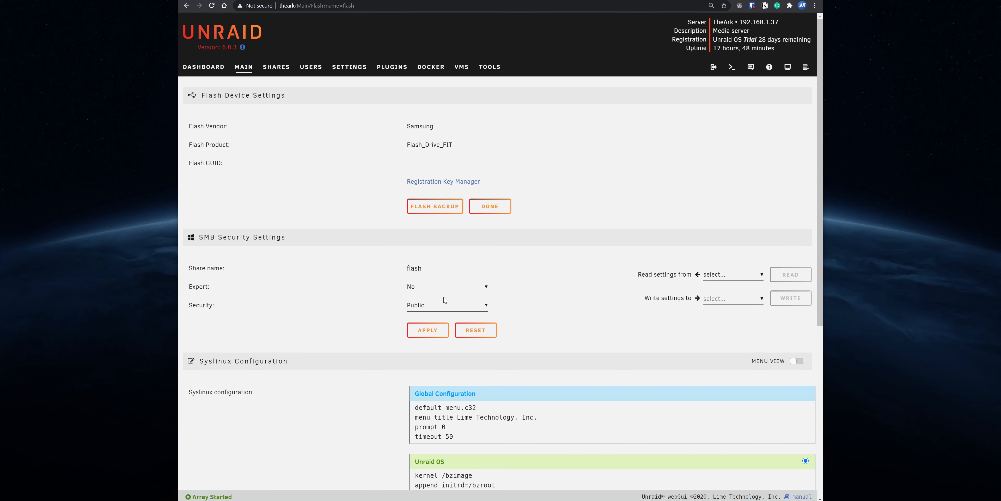
pyautogui.click(447, 305)
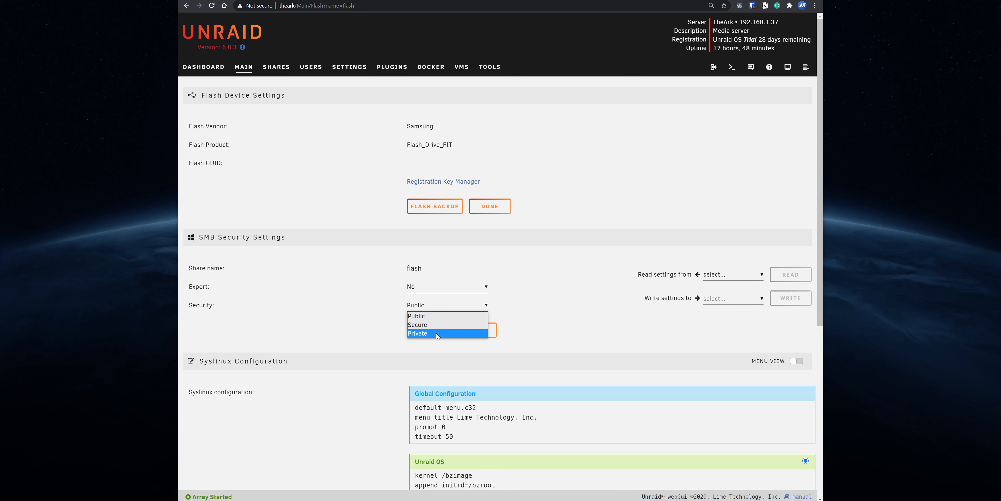
pyautogui.click(418, 333)
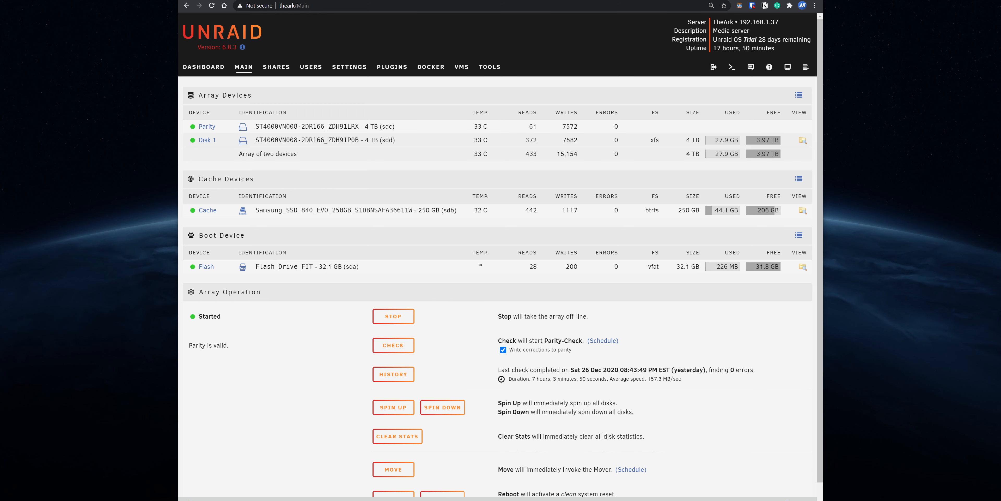
pyautogui.moveTo(206, 267)
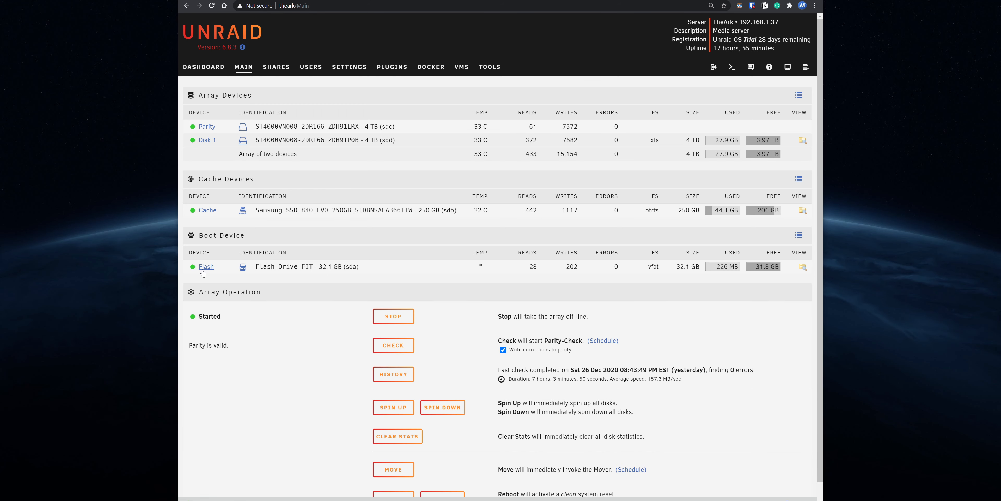
# Step: Download a zipped flash drive backup into the Downloads folder
pyautogui.click(207, 266)
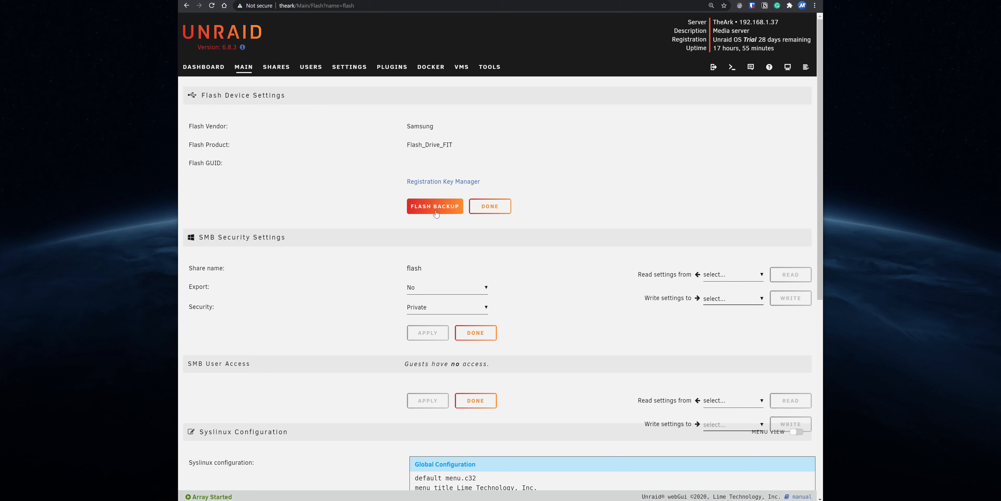
pyautogui.click(435, 205)
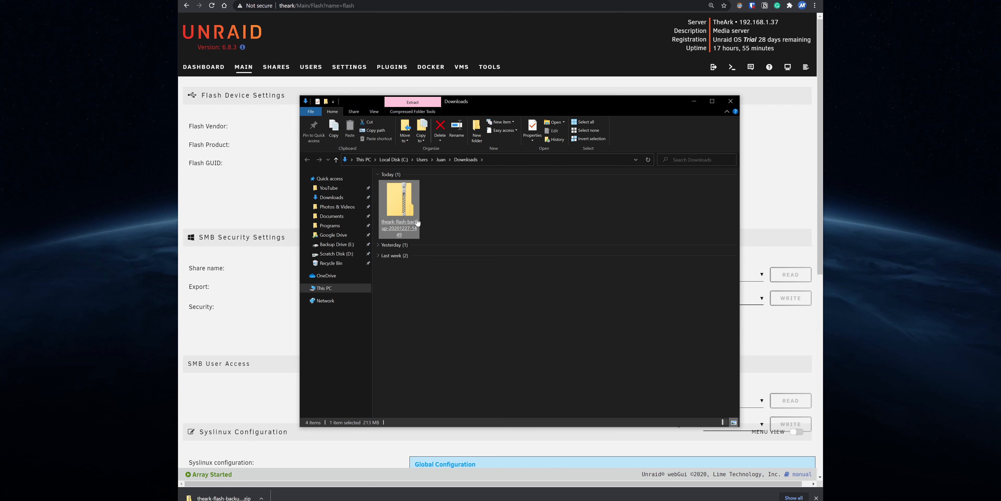
pyautogui.click(420, 327)
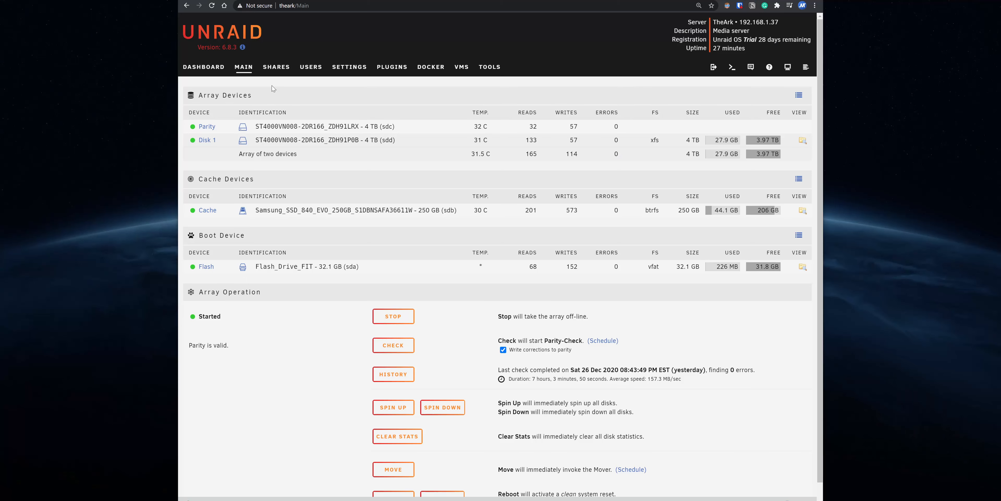
# Step: Add a new share named Backup with High-water allocation and Use cache set to Yes
pyautogui.click(276, 67)
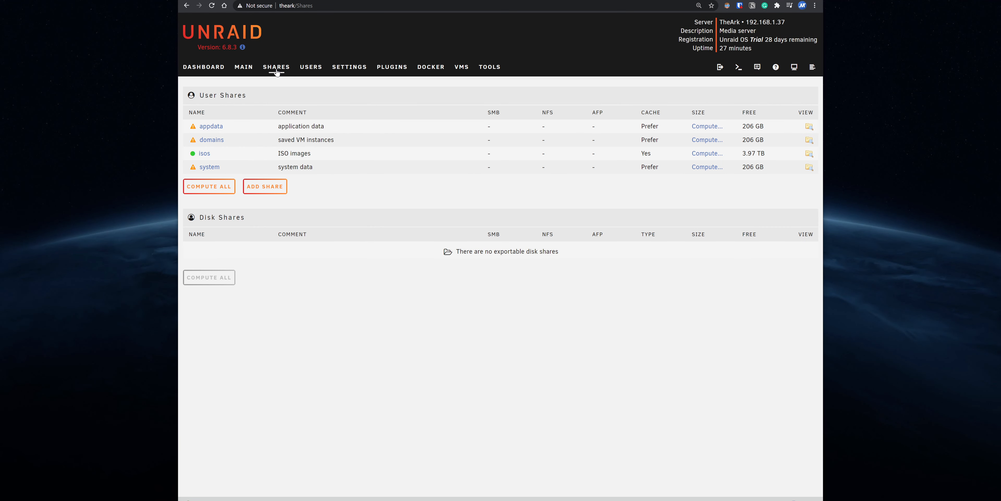
pyautogui.click(264, 186)
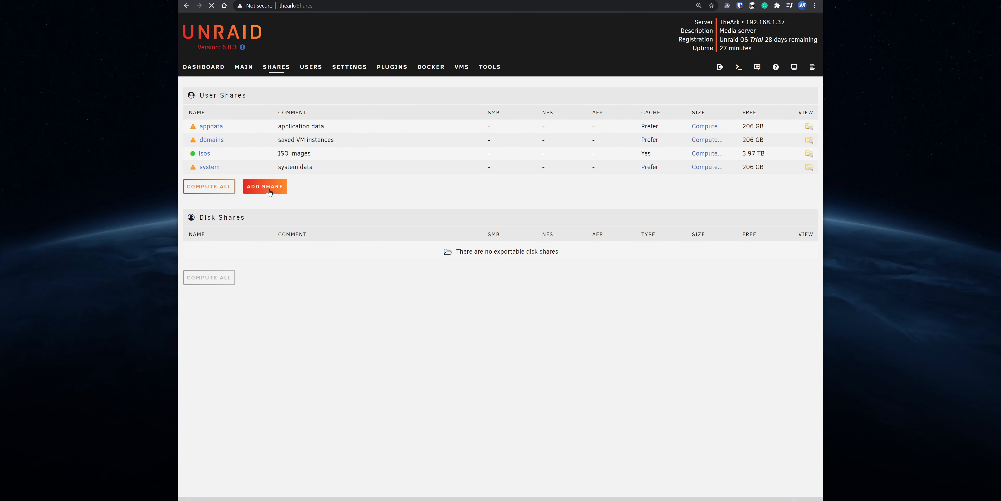
pyautogui.click(265, 186)
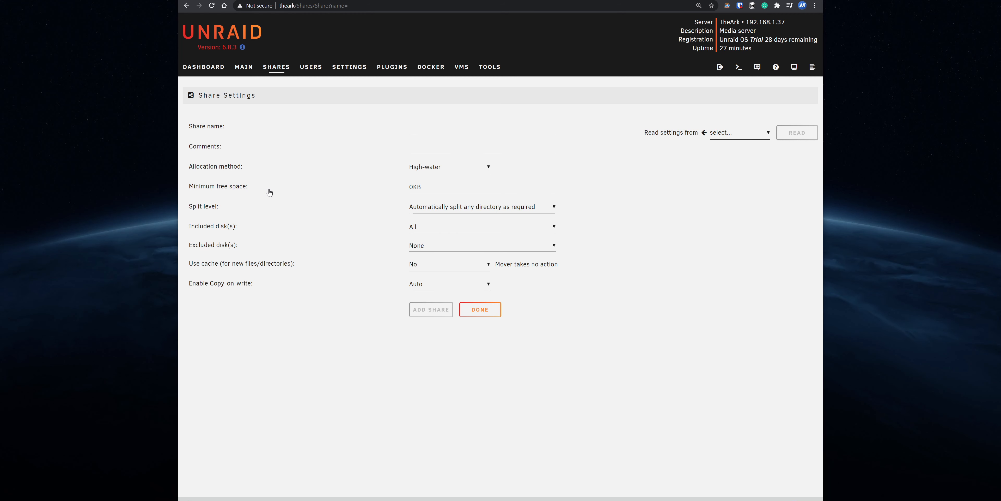
pyautogui.write('Back')
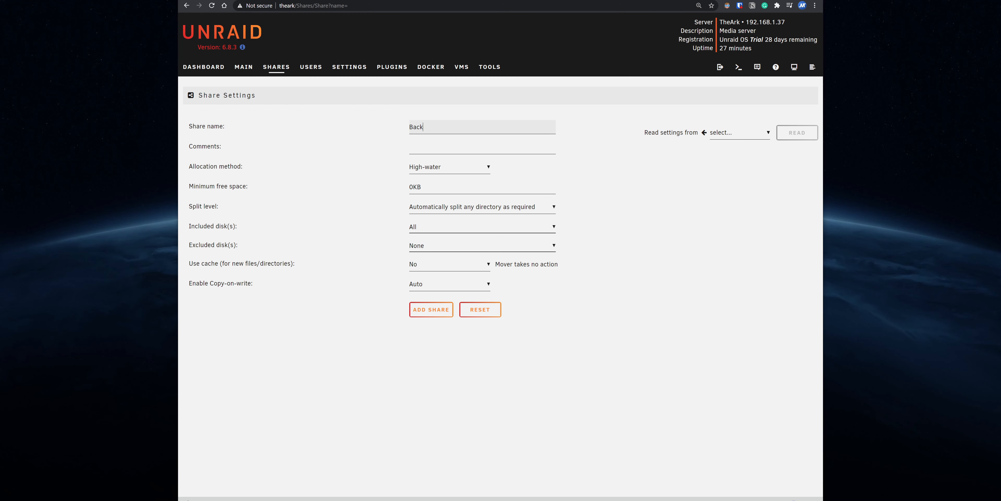
pyautogui.write('up')
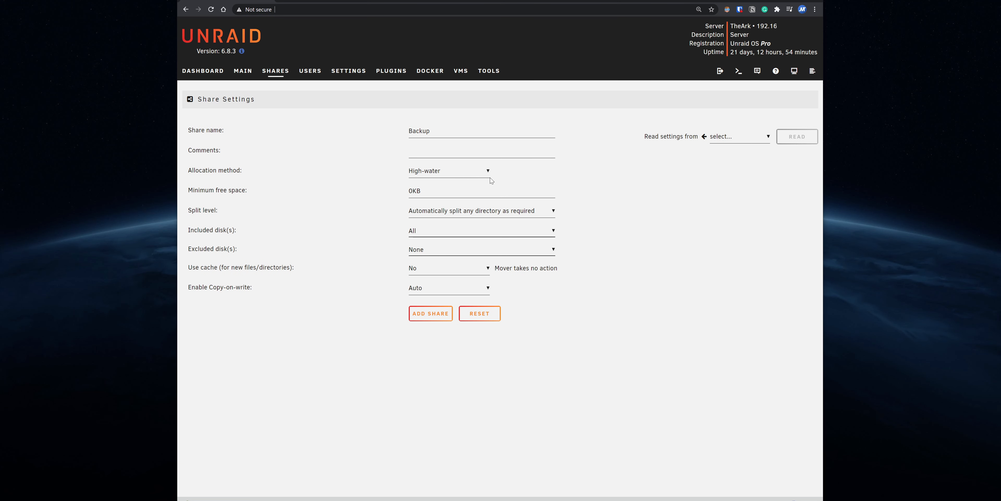
pyautogui.click(449, 170)
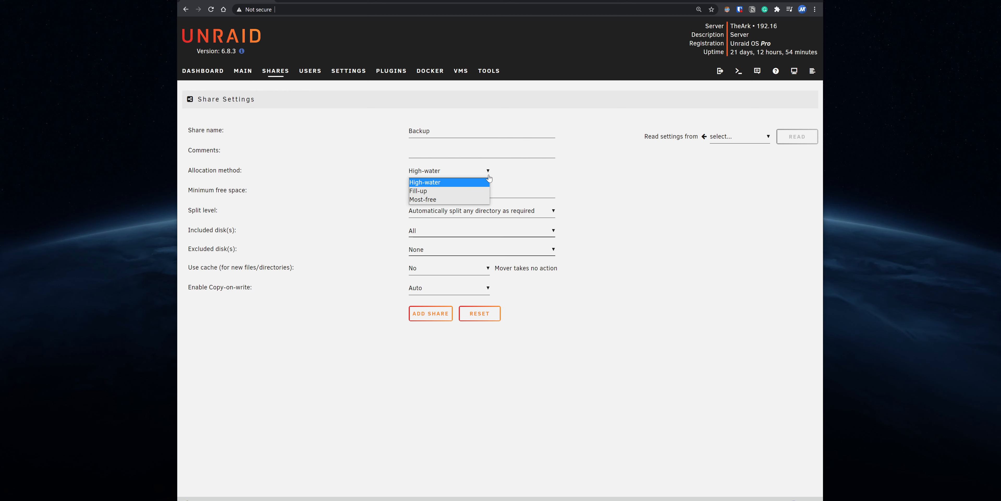
pyautogui.click(424, 182)
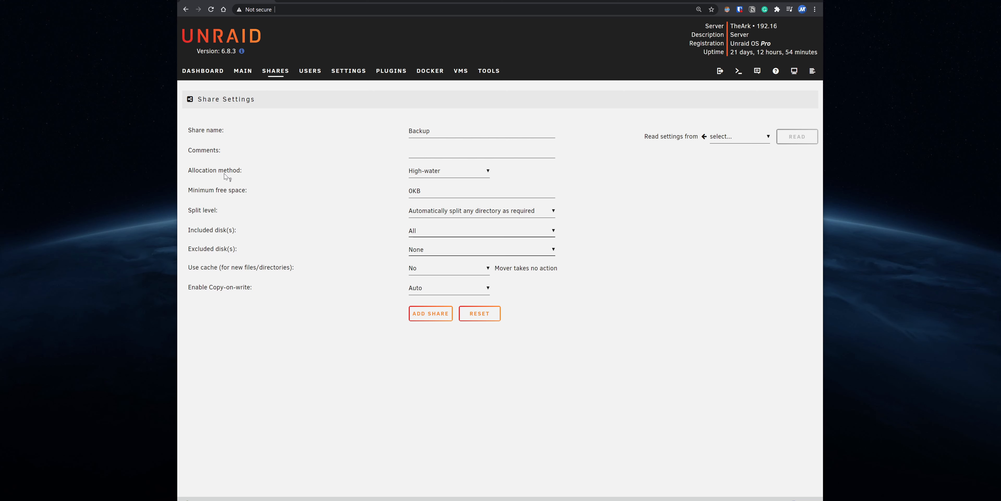
pyautogui.moveTo(492, 271)
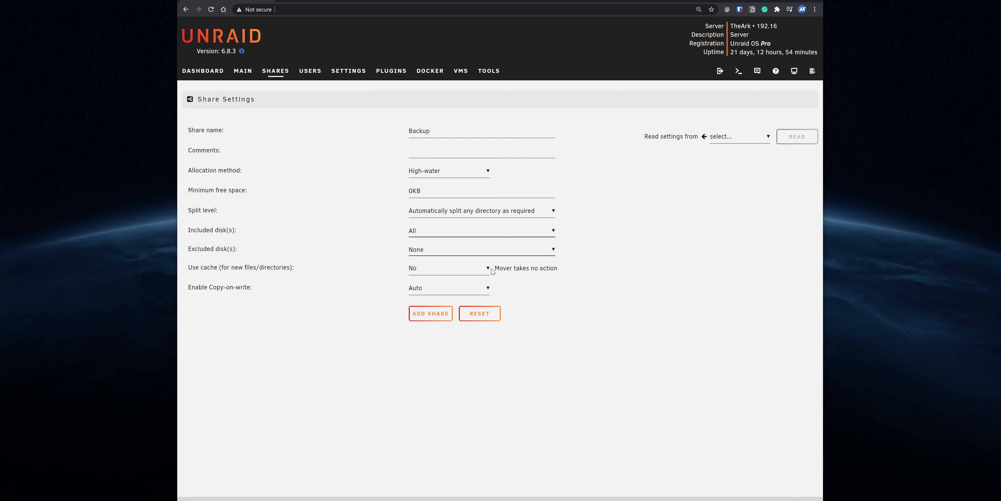
pyautogui.click(449, 267)
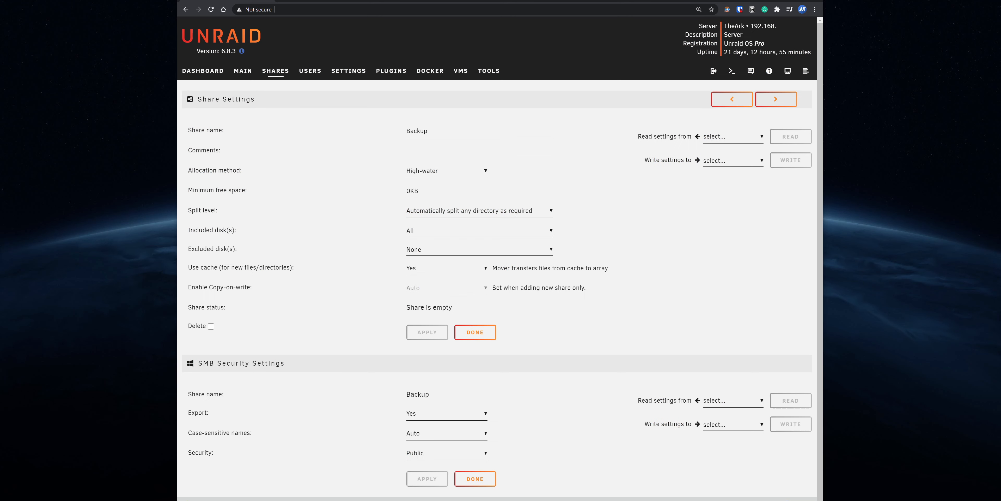
# Step: Set the Backup share's SMB security to Private and return to the shares list
pyautogui.doubleClick(241, 363)
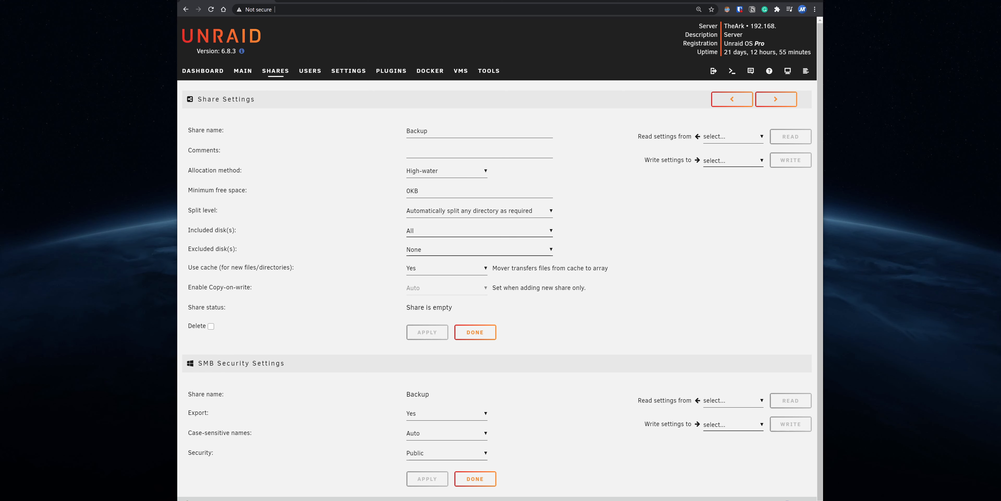
pyautogui.moveTo(487, 461)
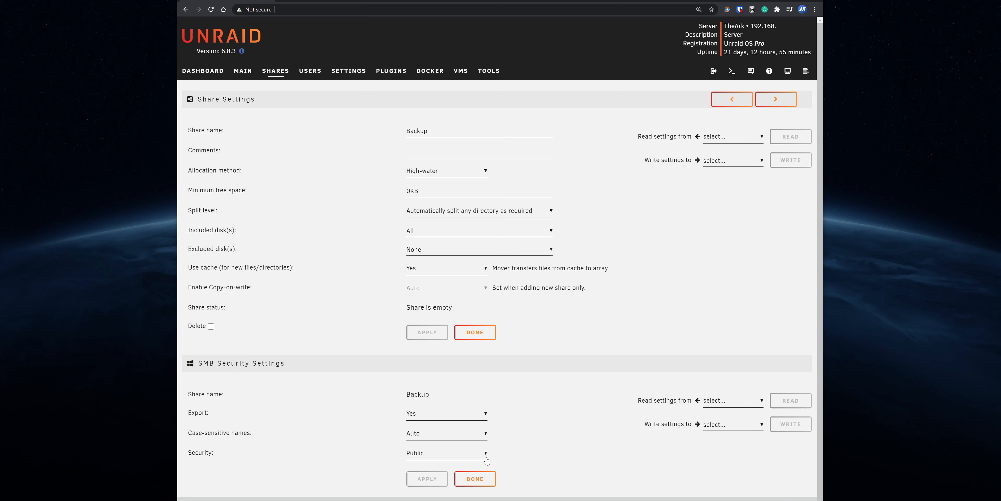
pyautogui.moveTo(487, 458)
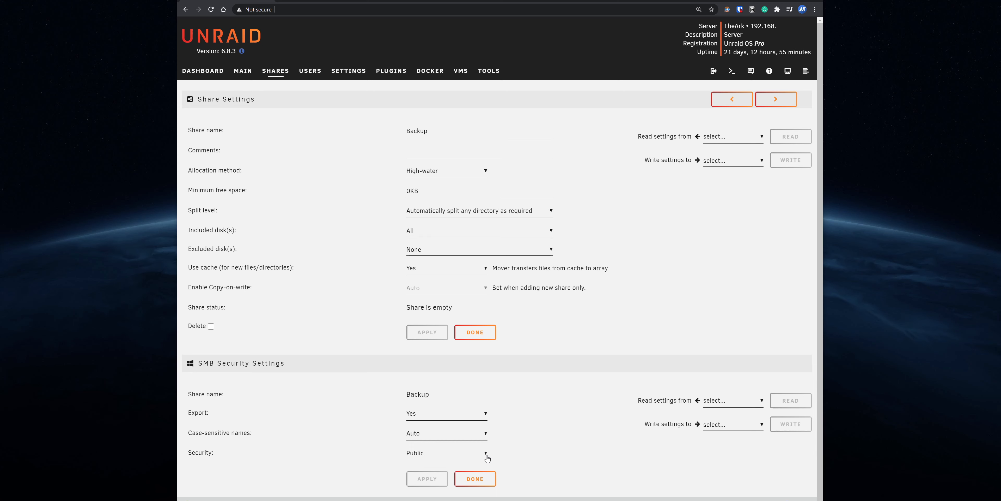
pyautogui.click(446, 452)
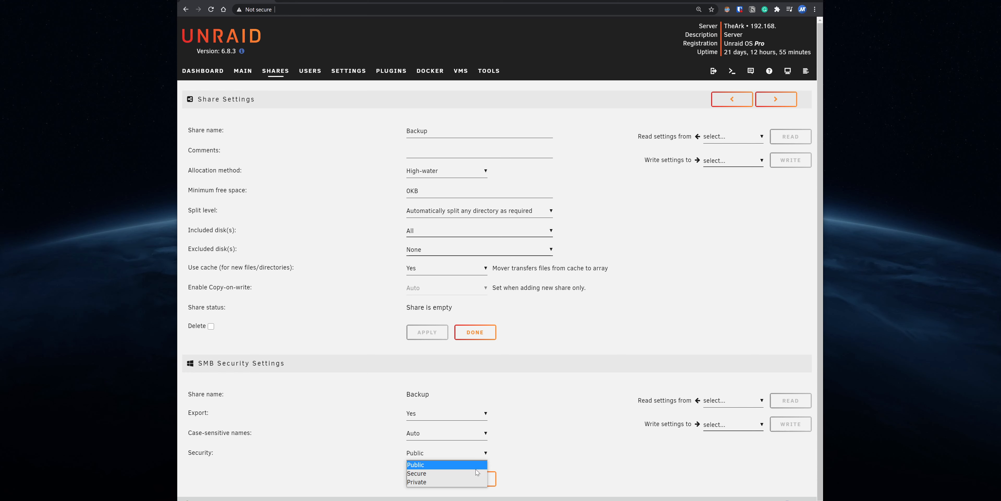
pyautogui.click(416, 482)
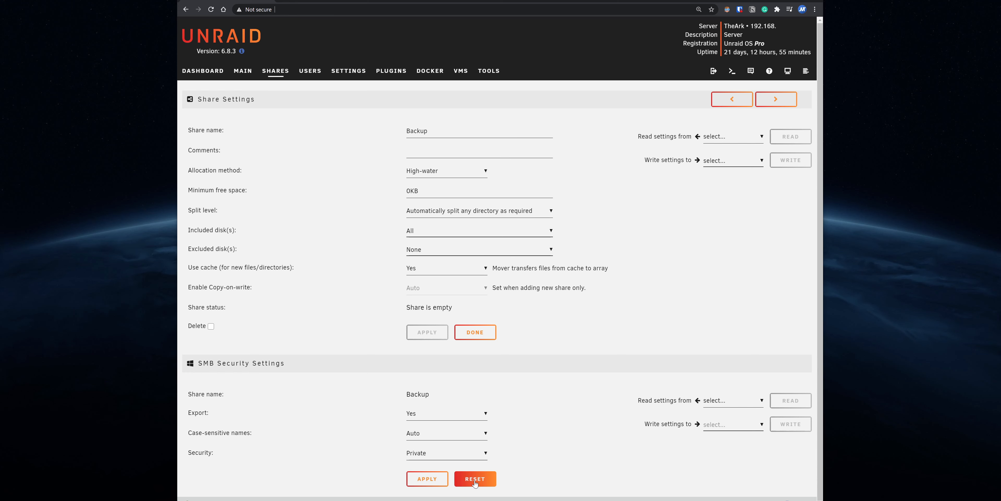
pyautogui.click(475, 478)
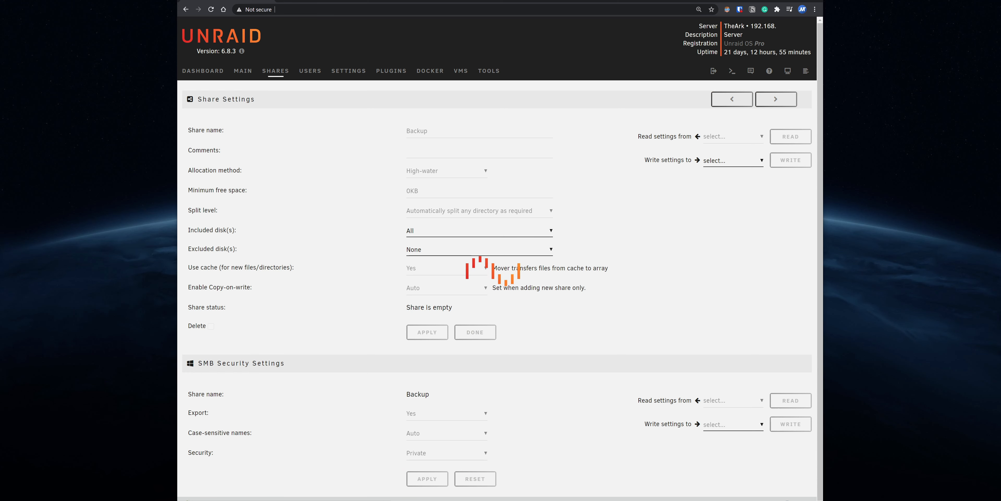
pyautogui.click(474, 332)
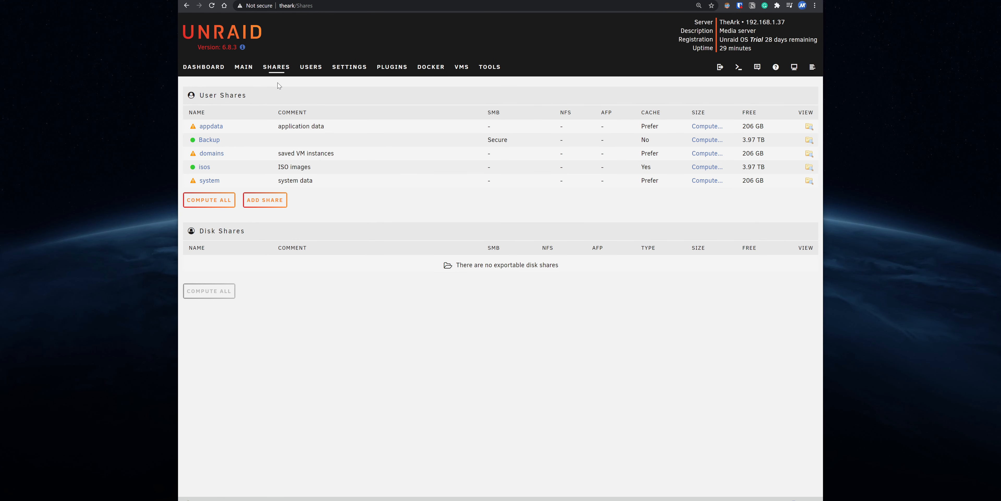
# Step: Create a new user named juan with a password
pyautogui.click(311, 66)
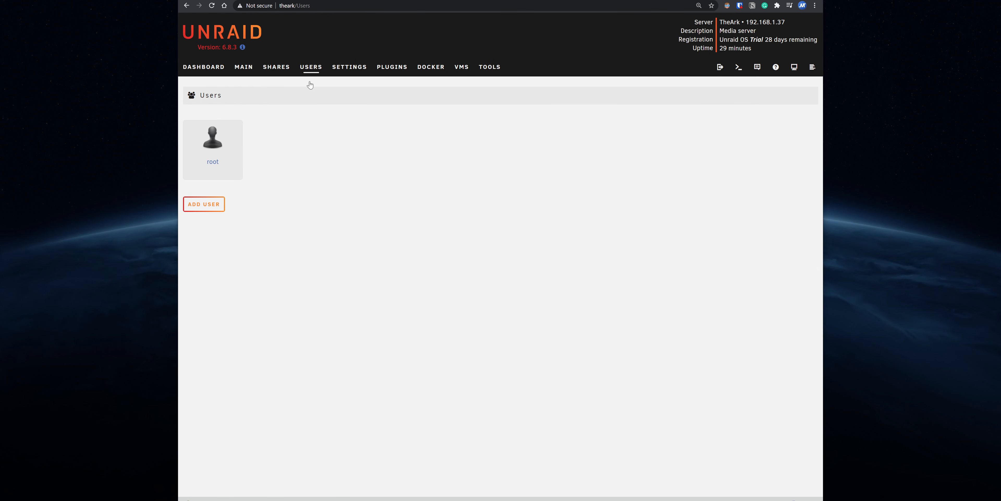
pyautogui.click(203, 204)
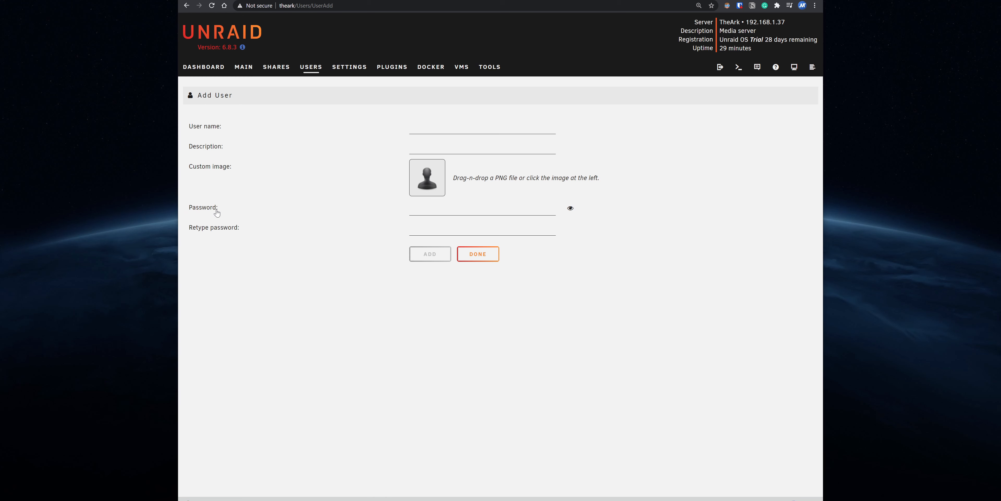
pyautogui.write('juan')
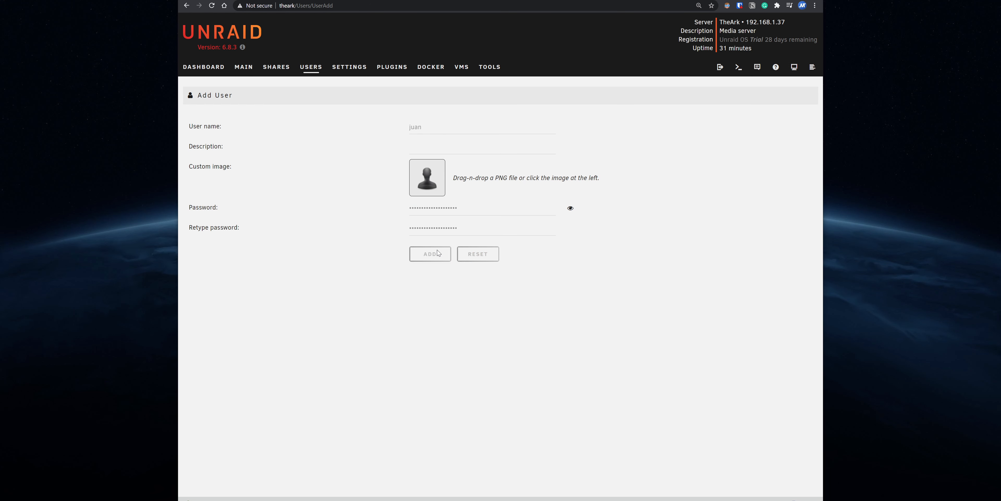
pyautogui.click(429, 253)
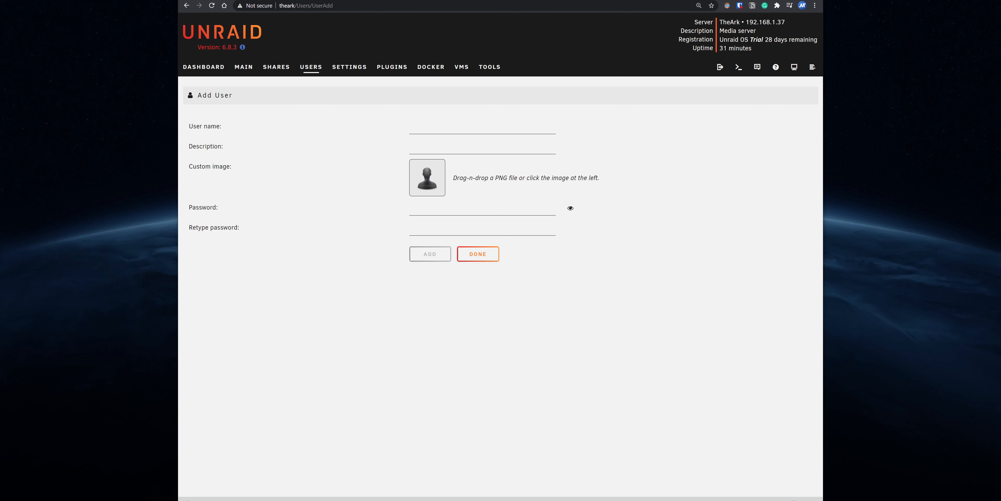
pyautogui.click(478, 253)
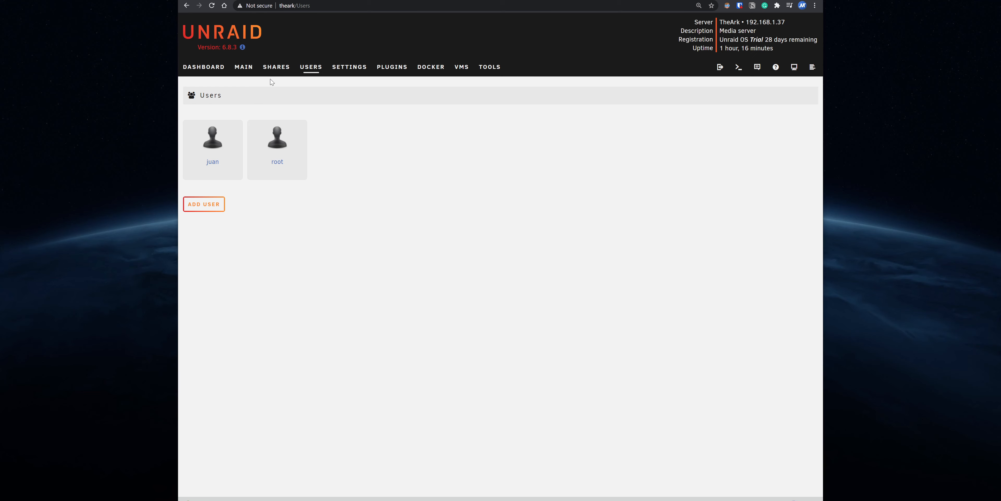
# Step: Give user juan Read/Write SMB access to the Backup share
pyautogui.click(276, 66)
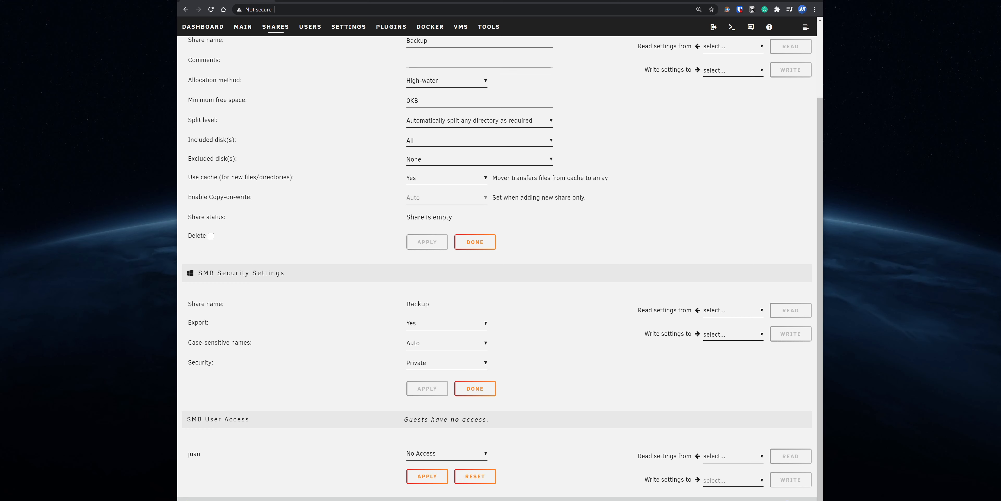
pyautogui.click(447, 453)
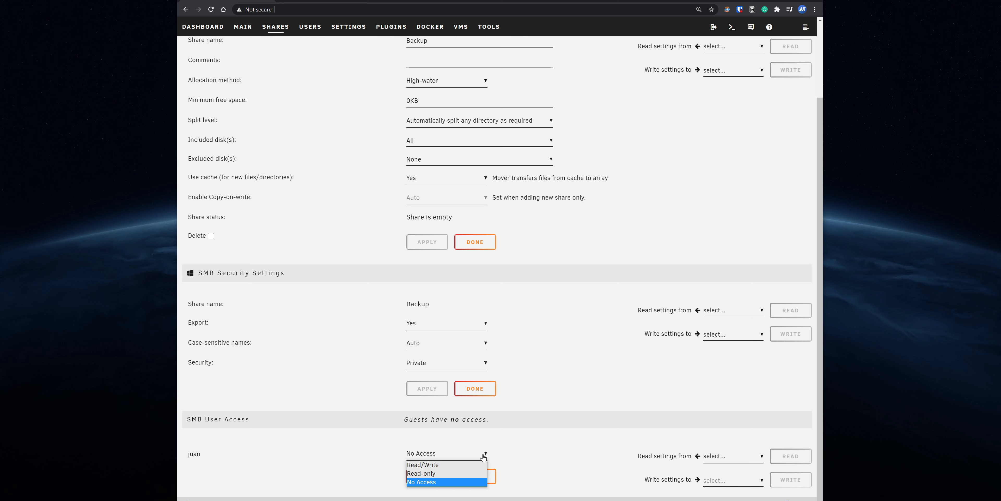
pyautogui.moveTo(447, 464)
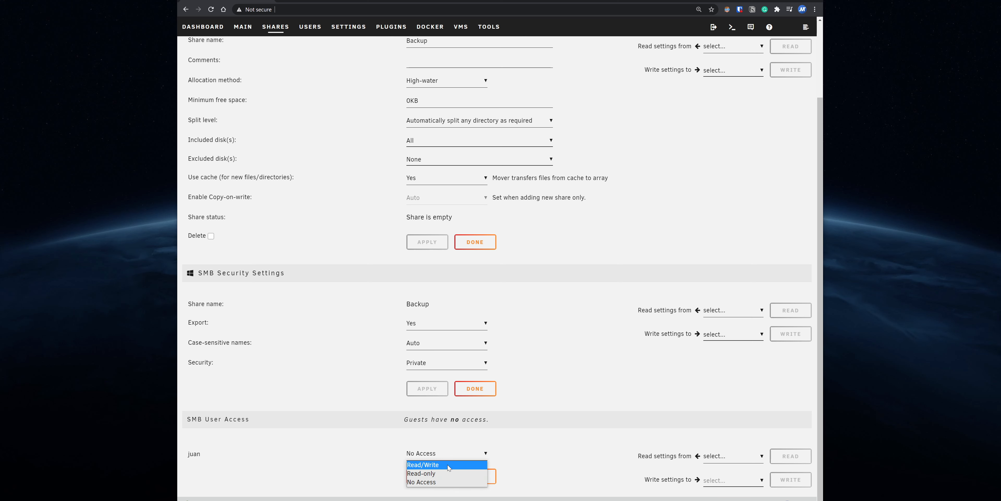
pyautogui.click(422, 464)
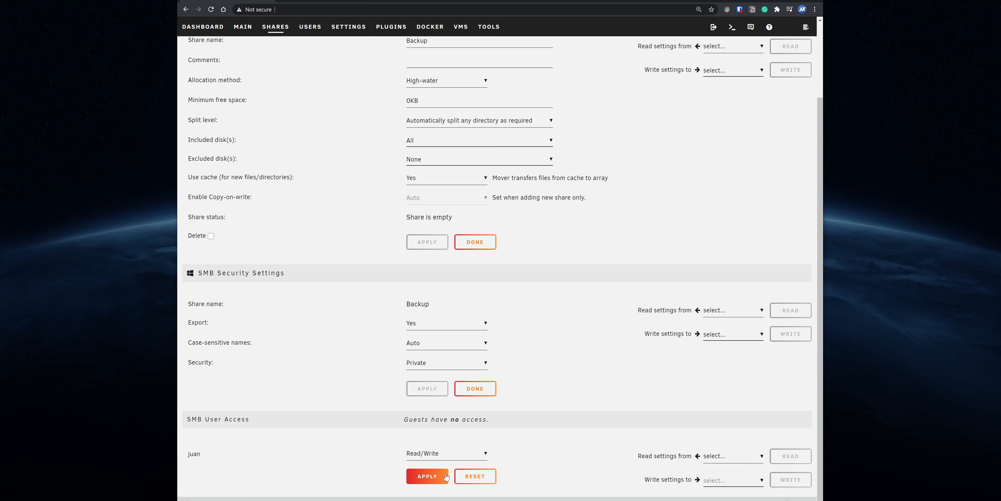
pyautogui.click(427, 476)
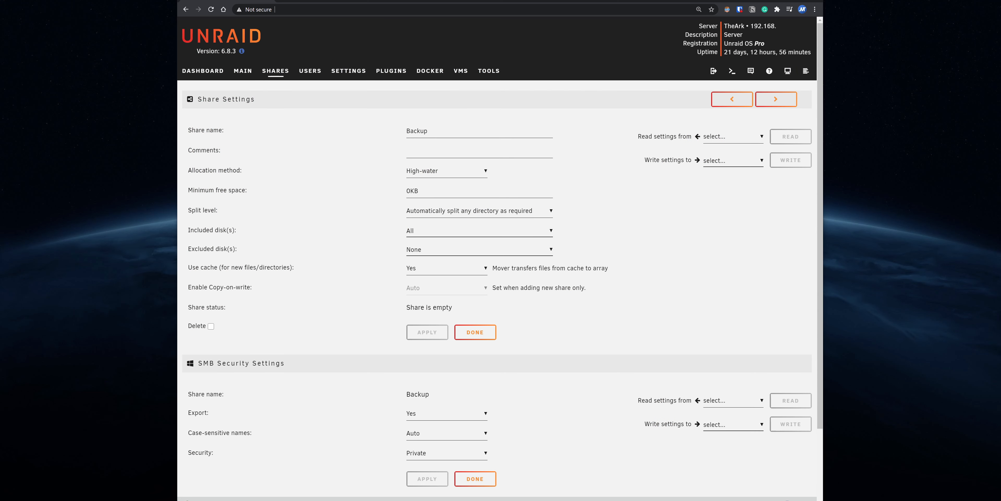
pyautogui.scroll(-3)
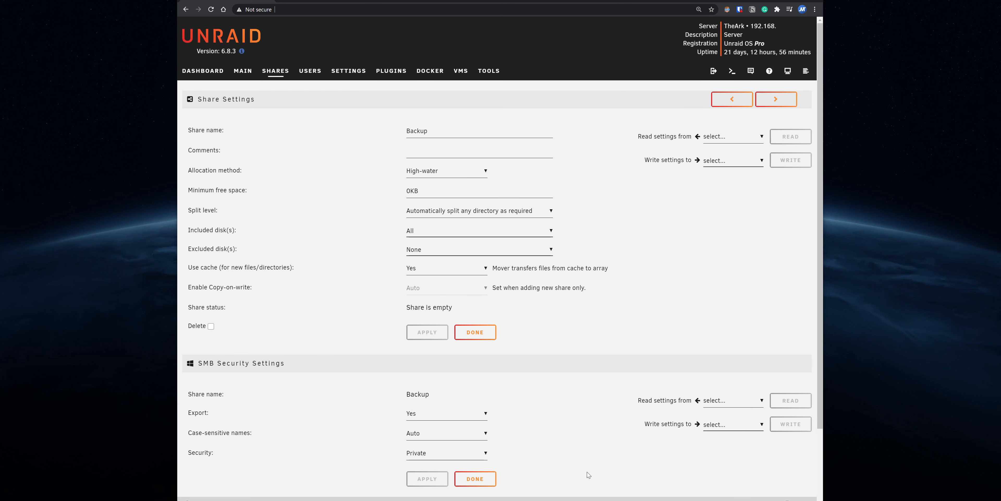
# Step: Map \\THEARK\Backup as network drive Z: in File Explorer
pyautogui.click(475, 332)
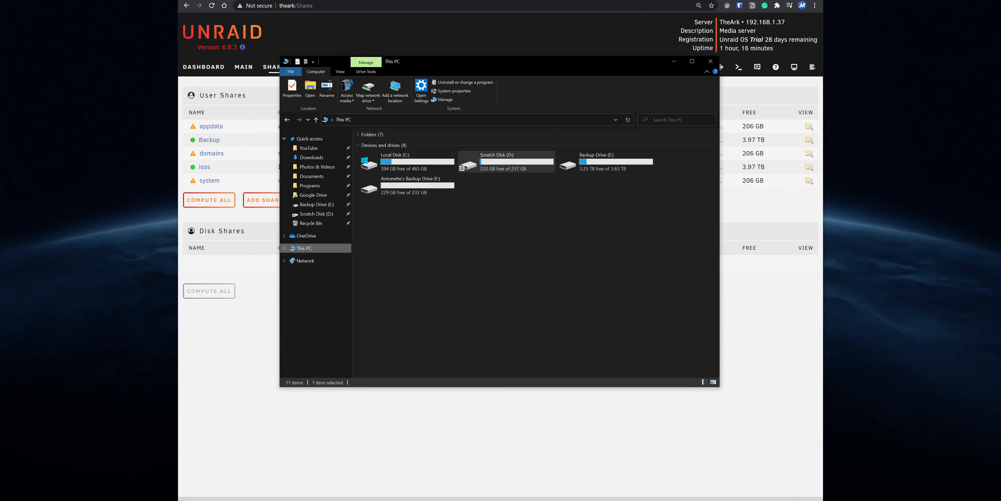
pyautogui.click(367, 92)
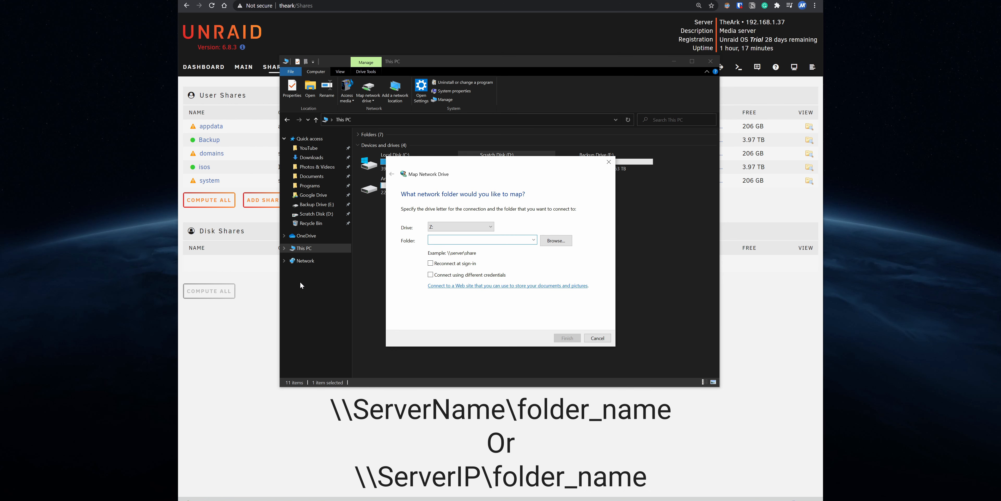
pyautogui.write('\\\\THEARK\\Backup')
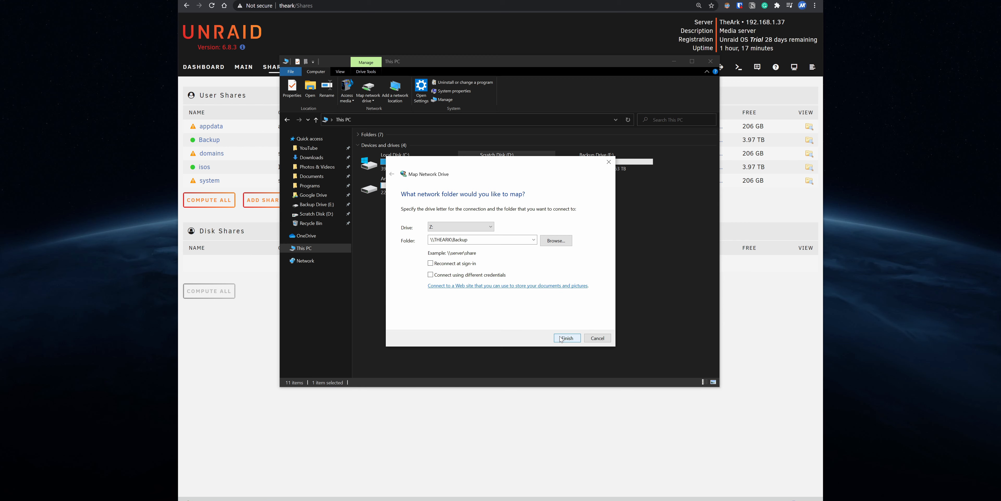
pyautogui.click(566, 337)
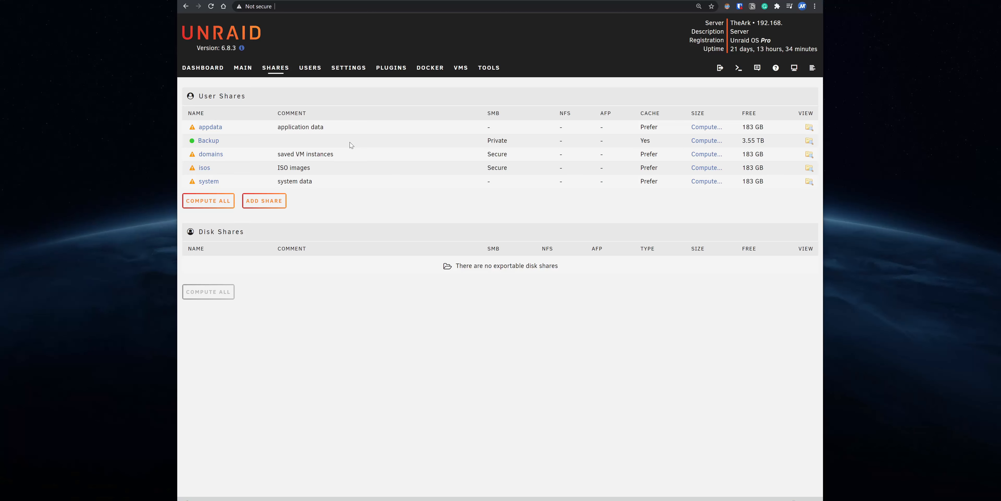
# Step: Bring up the Scheduler settings for the monthly parity check
pyautogui.click(349, 68)
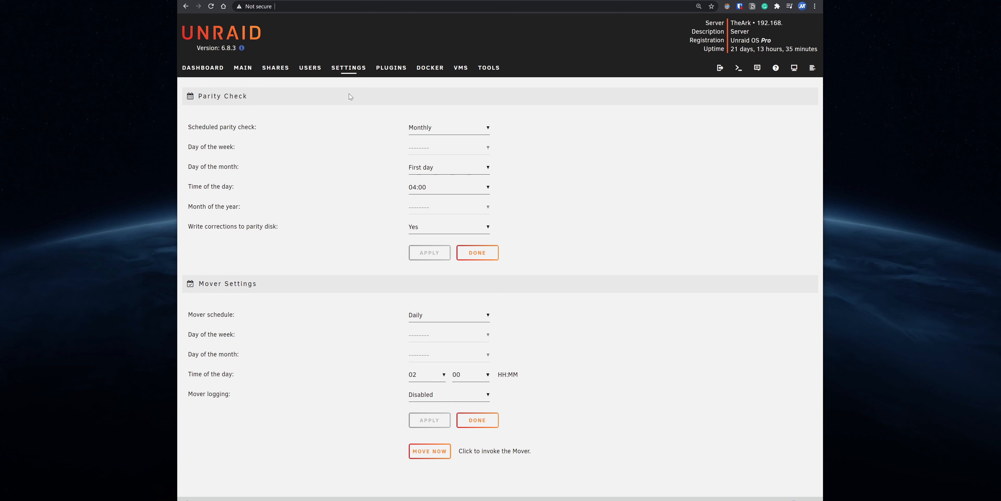
# Step: Save Disk Settings with Enable auto start set to Yes
pyautogui.click(349, 67)
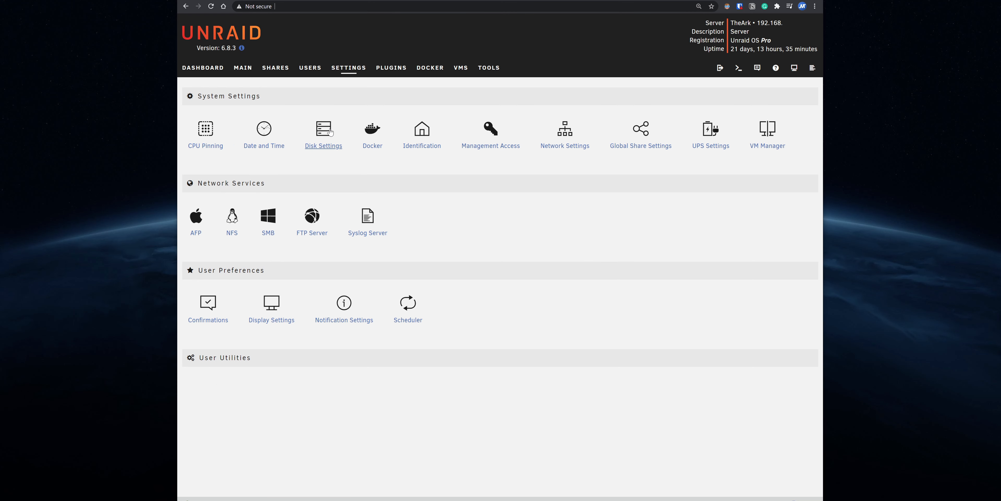
pyautogui.click(324, 128)
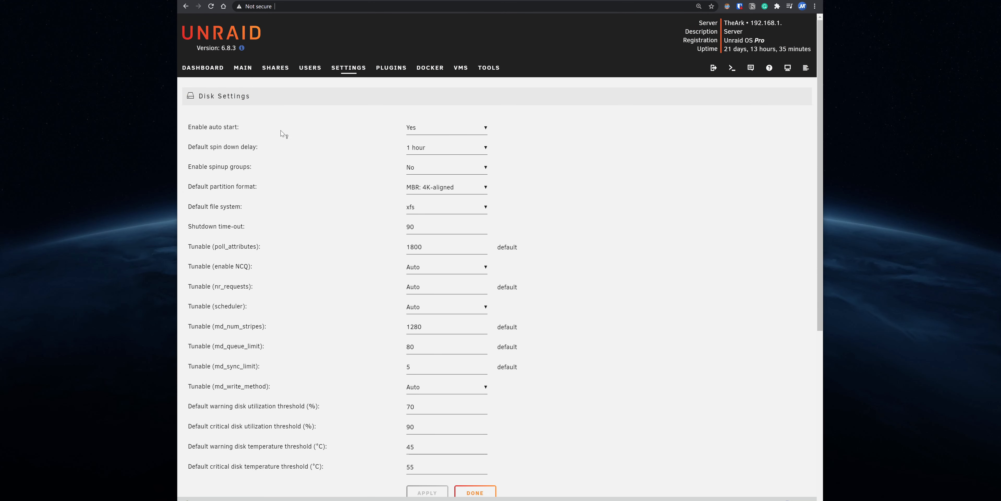
pyautogui.moveTo(262, 130)
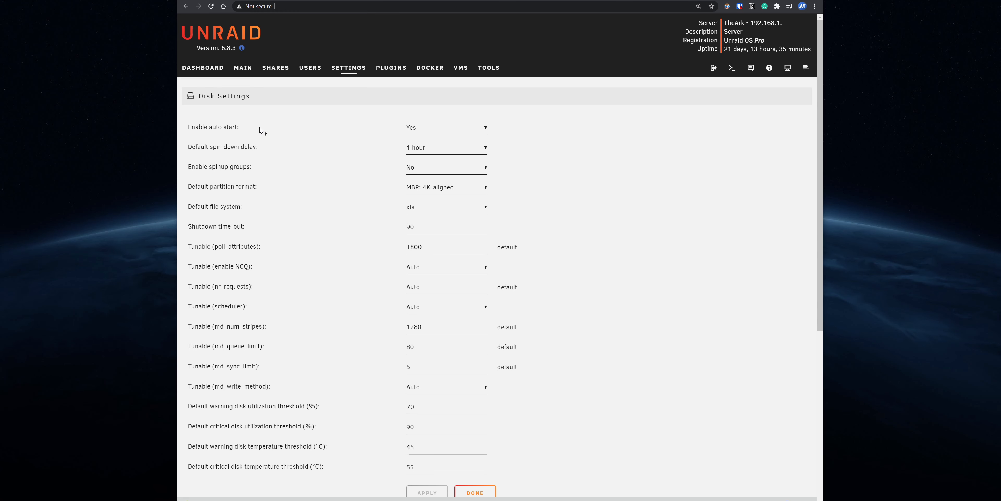
pyautogui.scroll(-3)
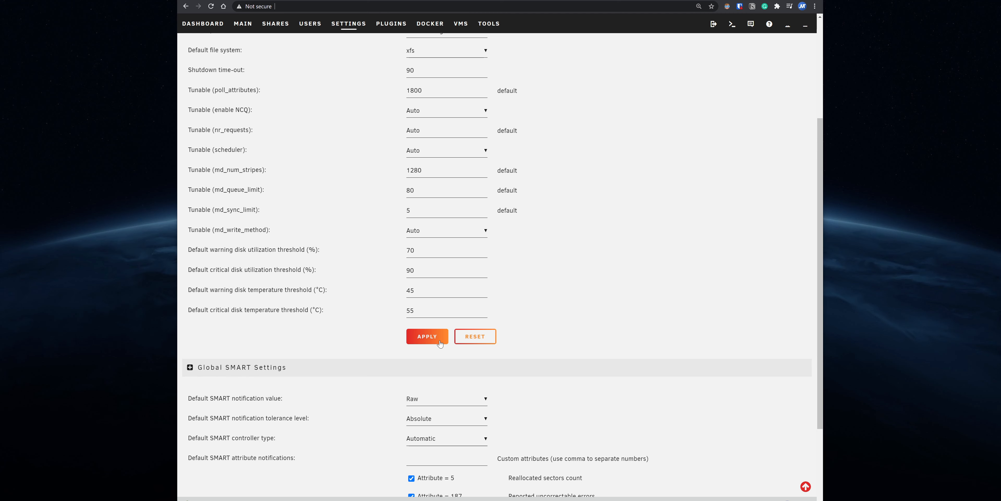
pyautogui.click(427, 336)
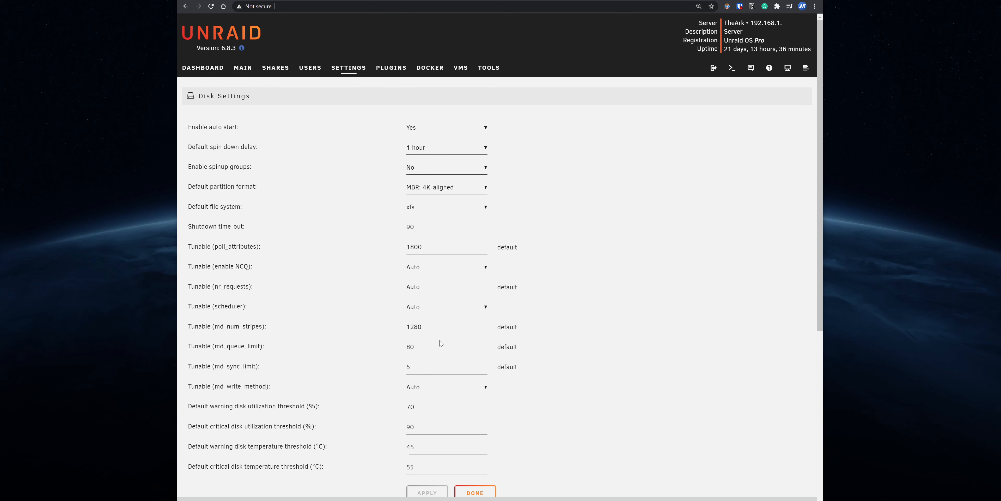